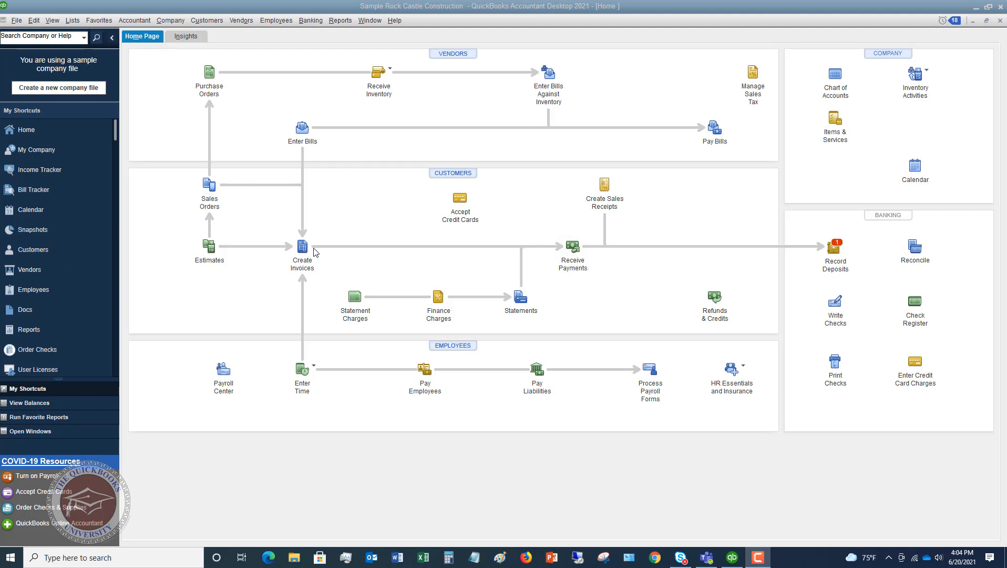
mouse_move(572, 247)
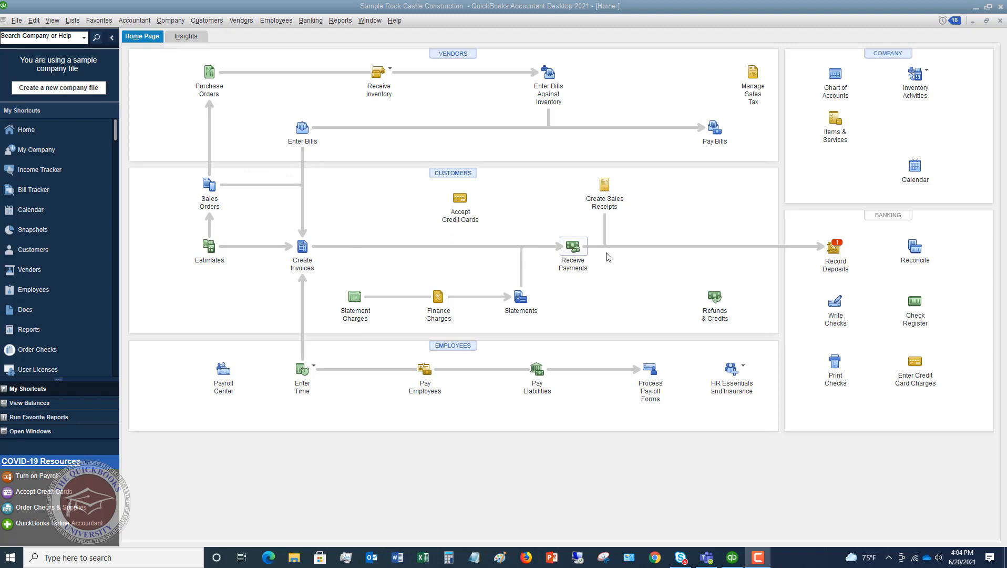
mouse_move(834, 246)
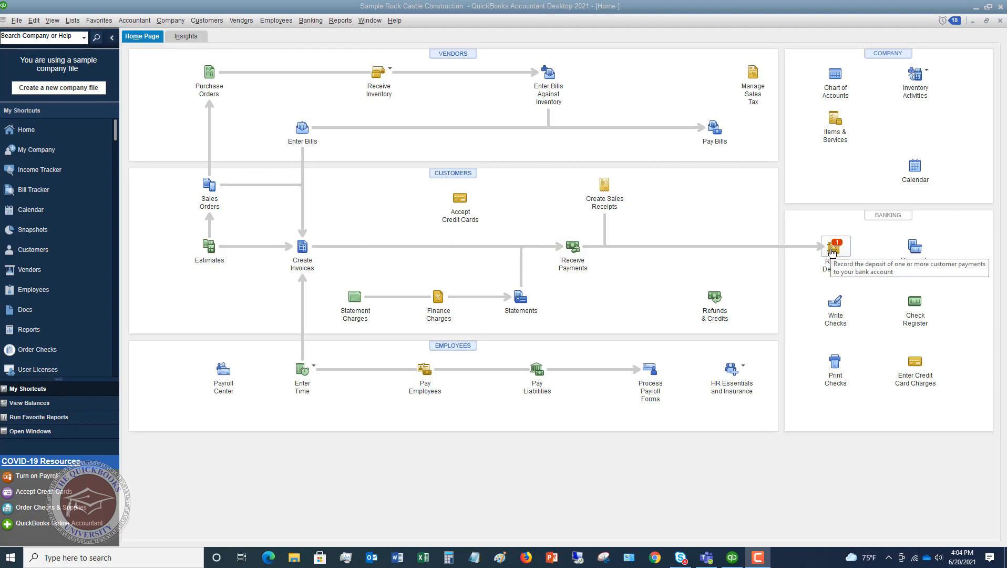
mouse_move(783, 240)
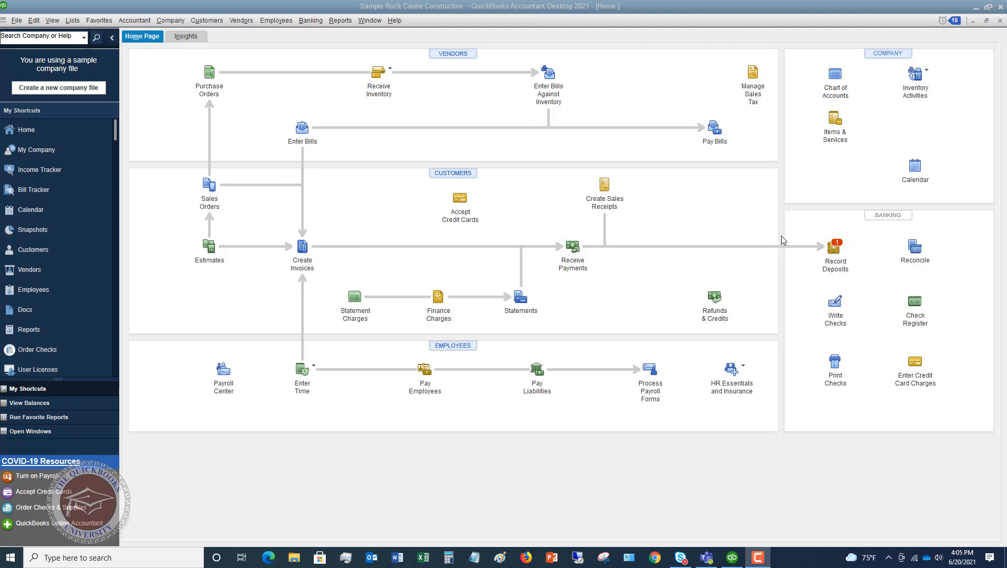
mouse_move(773, 240)
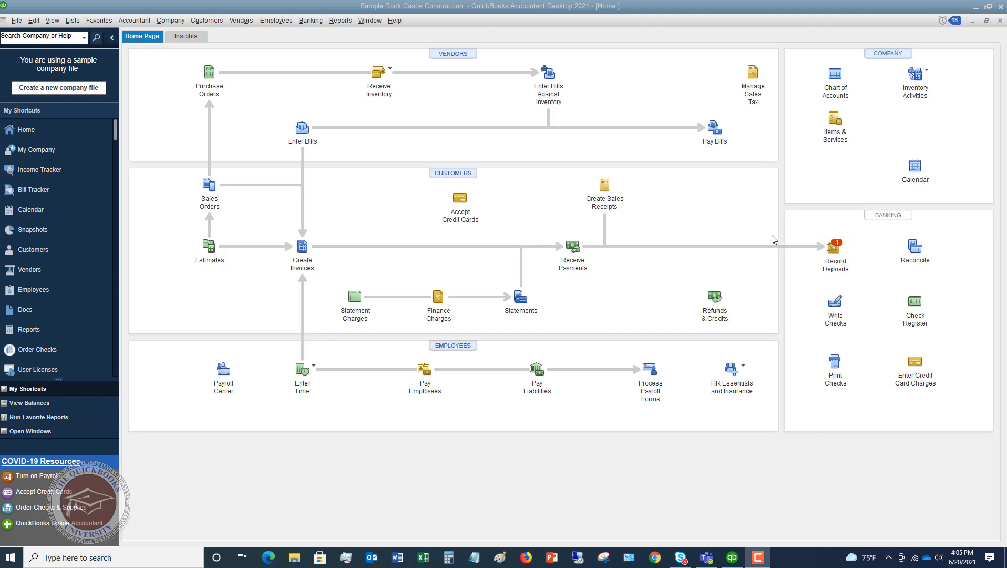
mouse_move(740, 229)
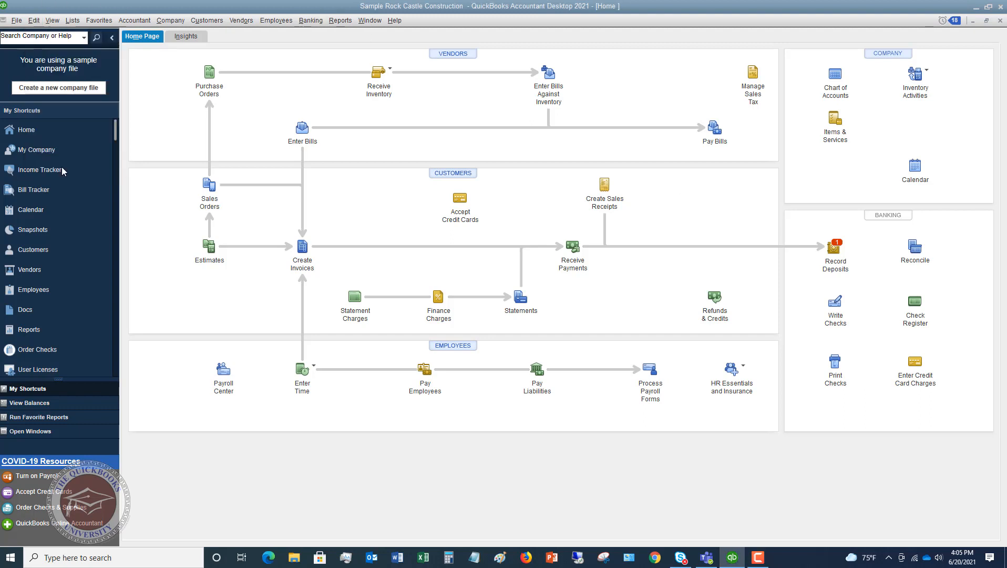
- Turn on 'Use Undeposited Funds as a default deposit to account' in company Payments preferences
click(140, 196)
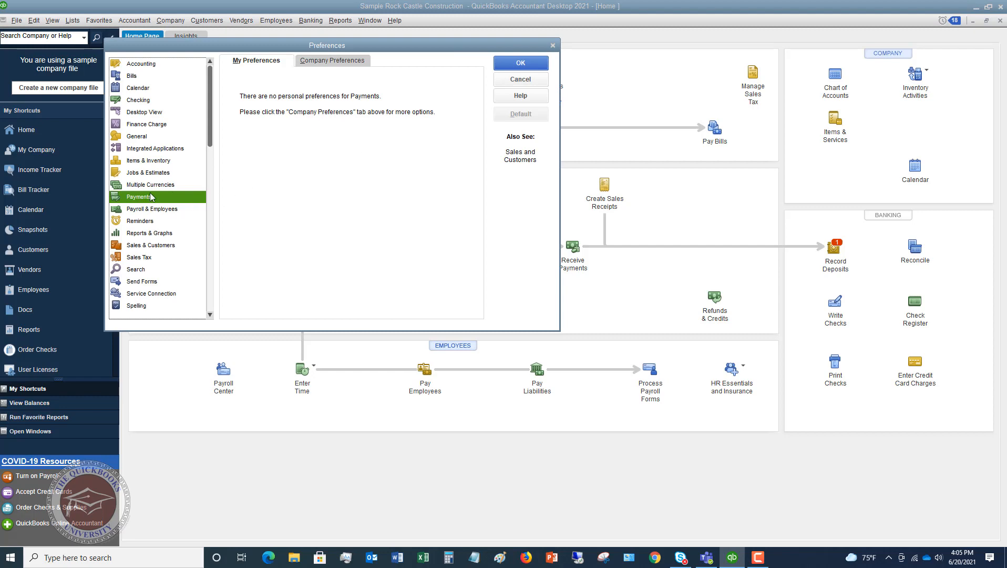
mouse_move(143, 197)
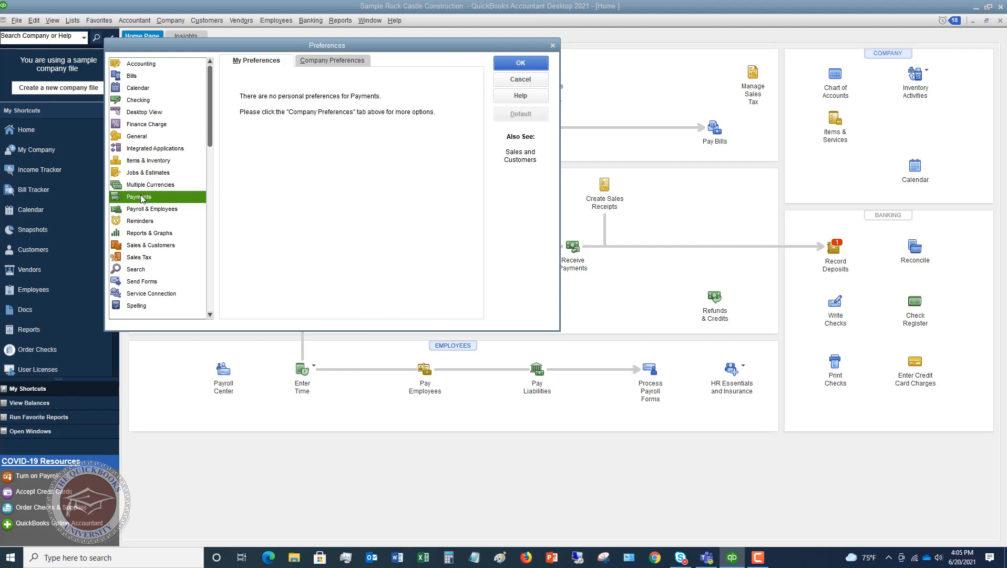
click(332, 60)
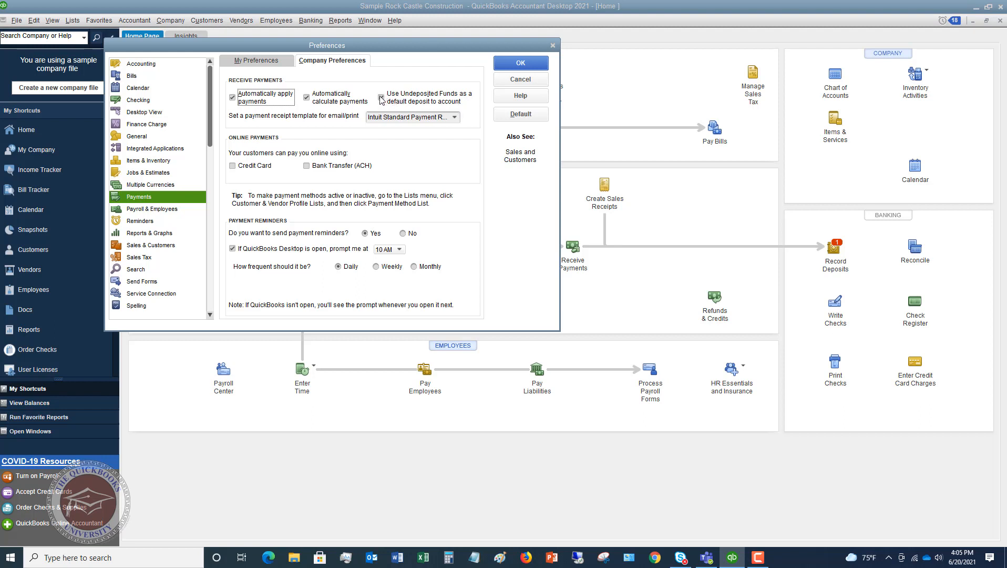
click(380, 97)
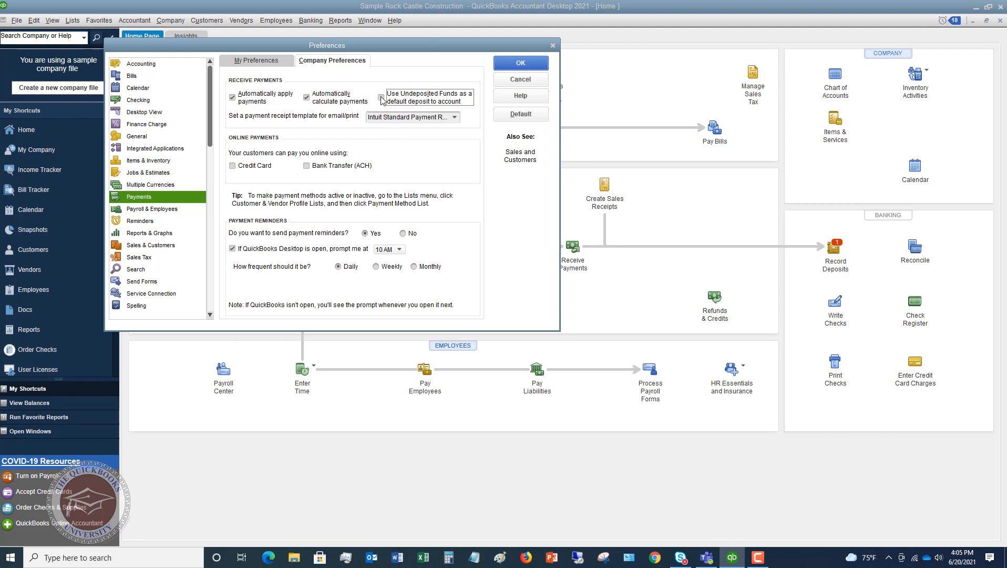
click(382, 97)
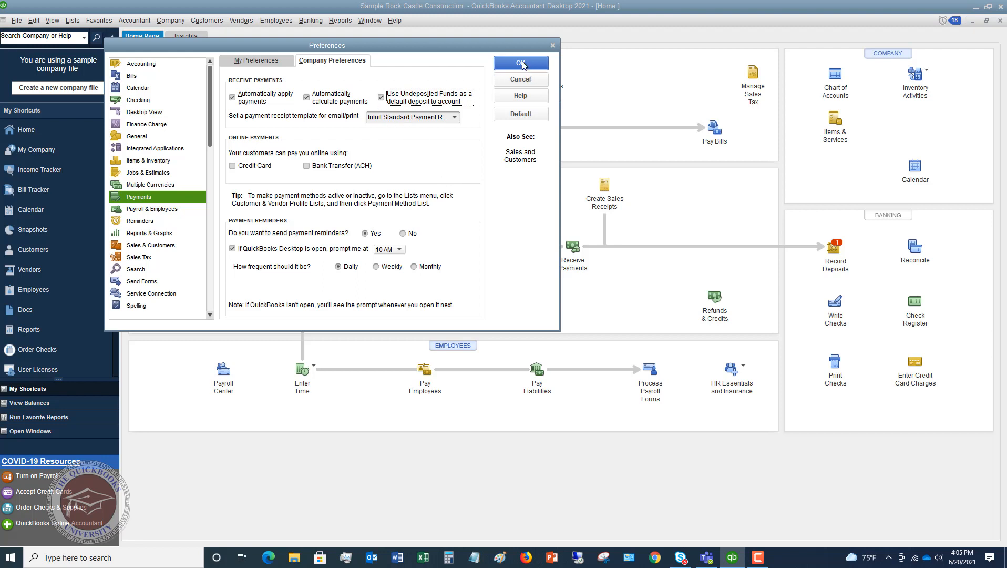
click(521, 63)
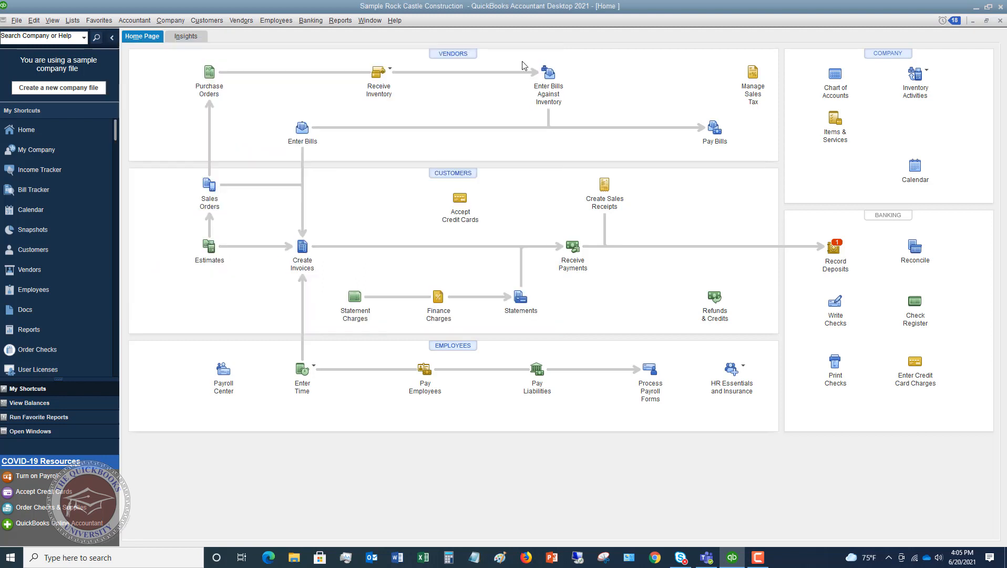
mouse_move(379, 116)
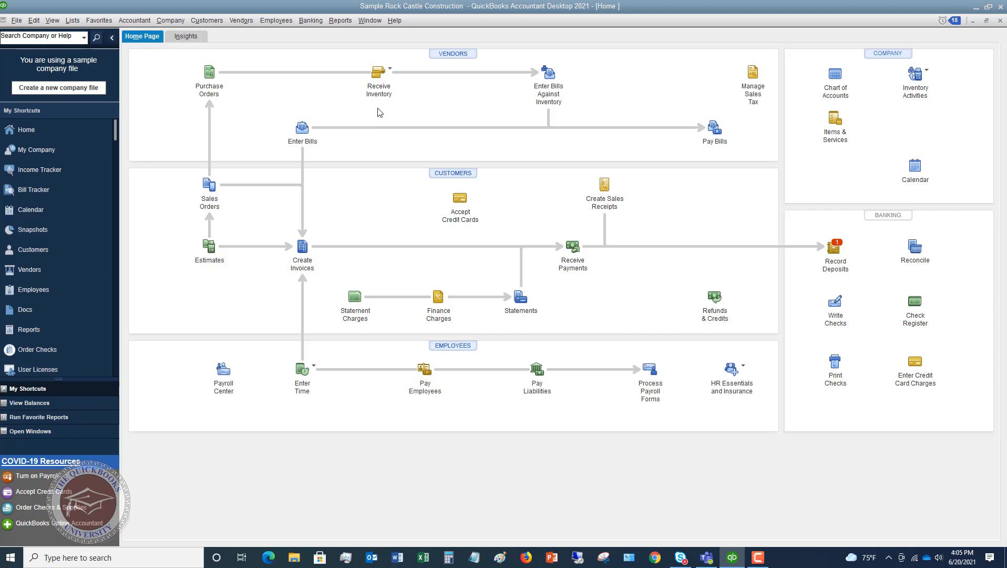
mouse_move(389, 111)
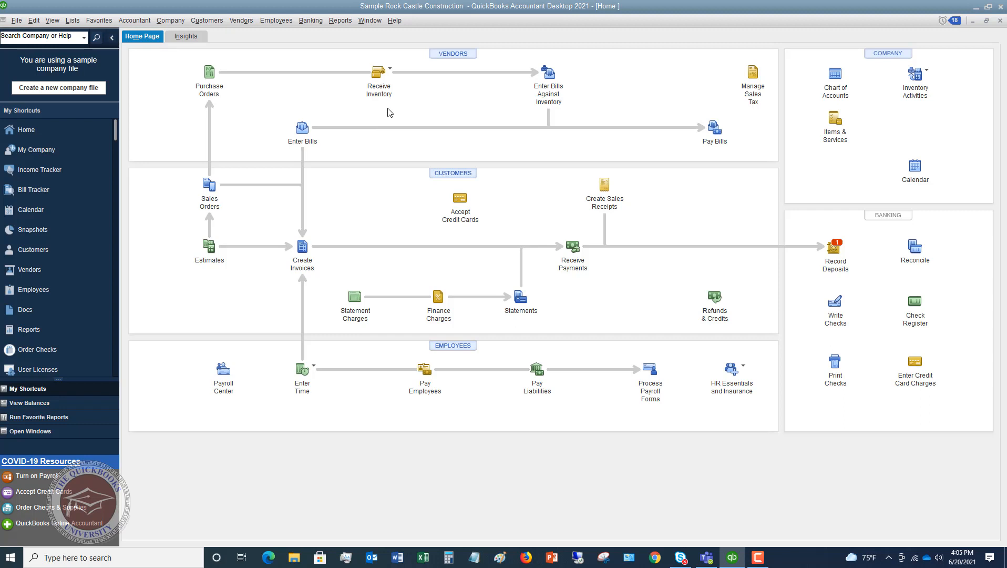
mouse_move(737, 237)
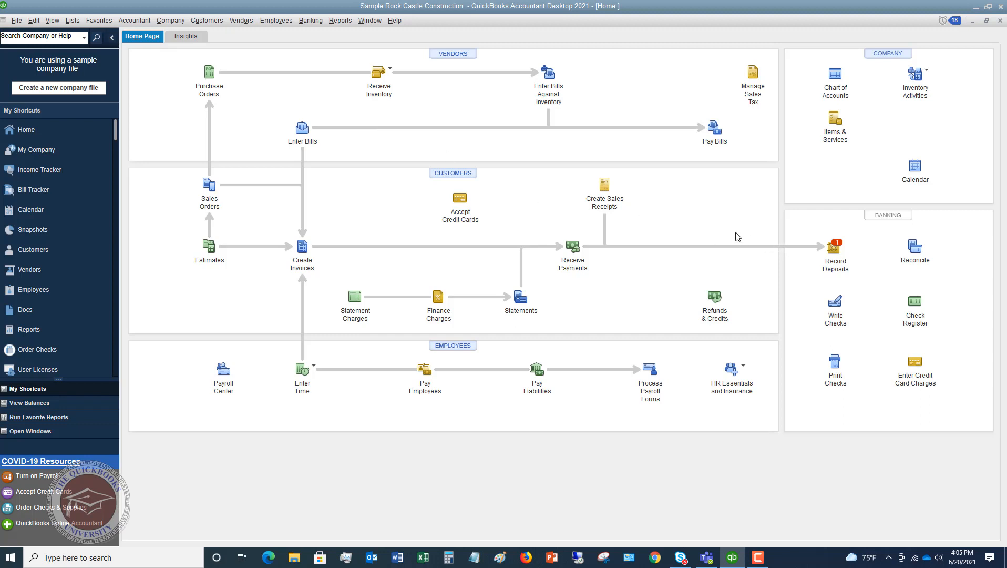
mouse_move(740, 236)
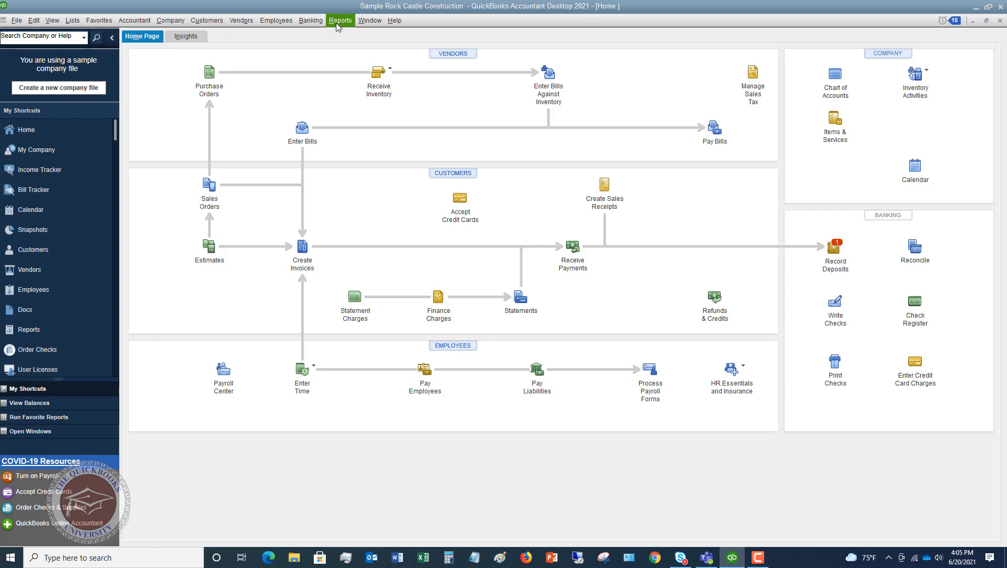
- Deposit the $450 Abercrombie check from Undeposited Funds into Checking and save it
click(310, 20)
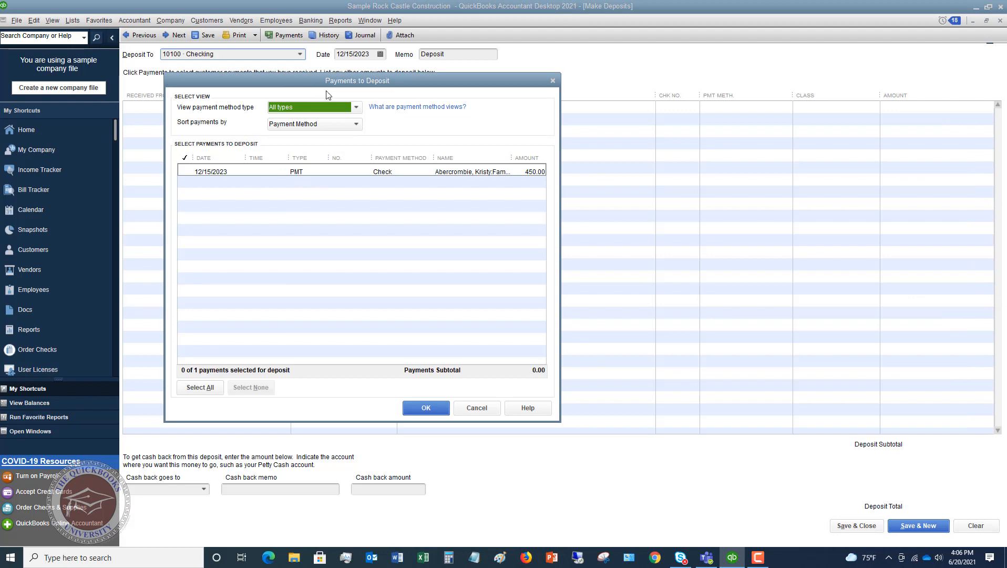
mouse_move(353, 124)
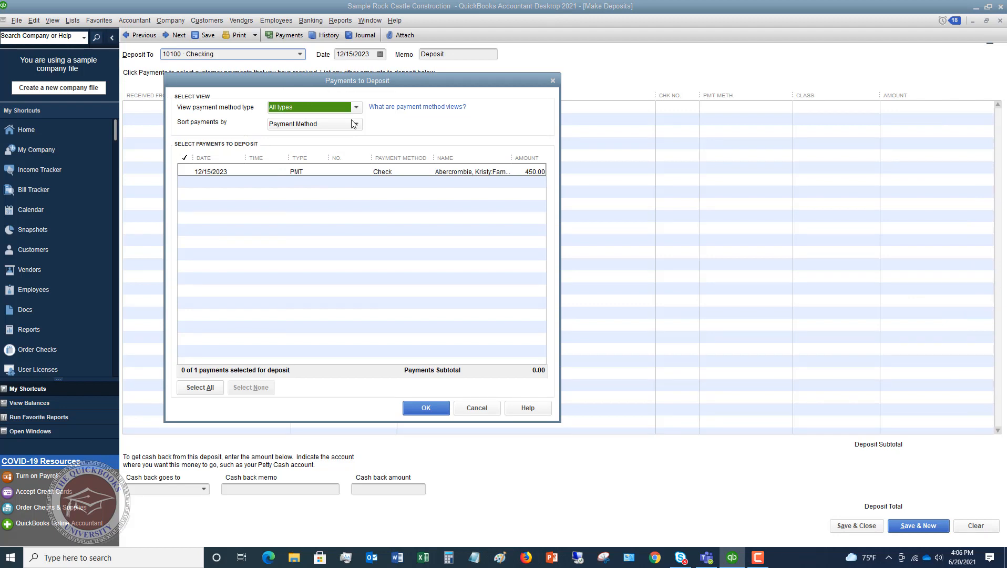
mouse_move(188, 176)
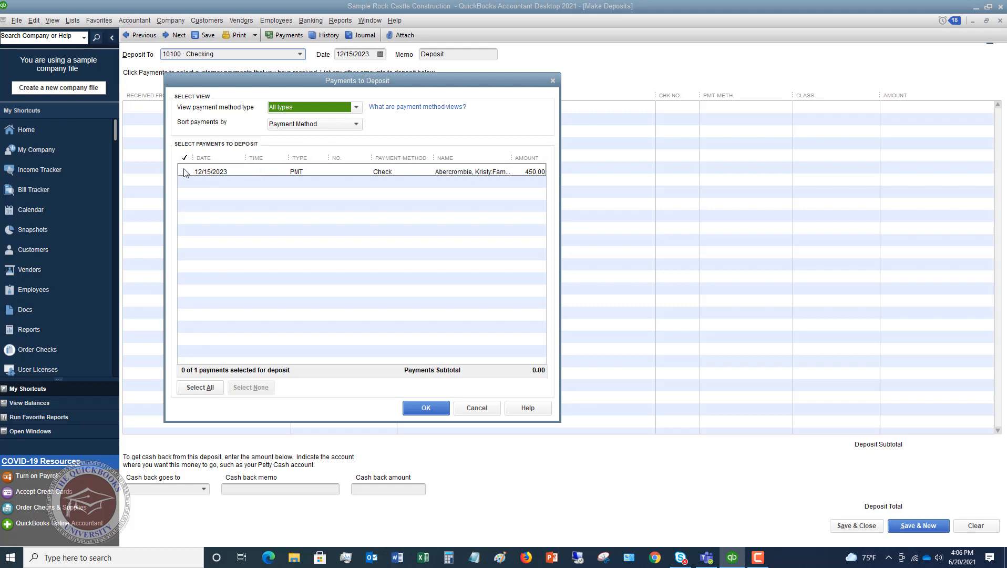
click(185, 171)
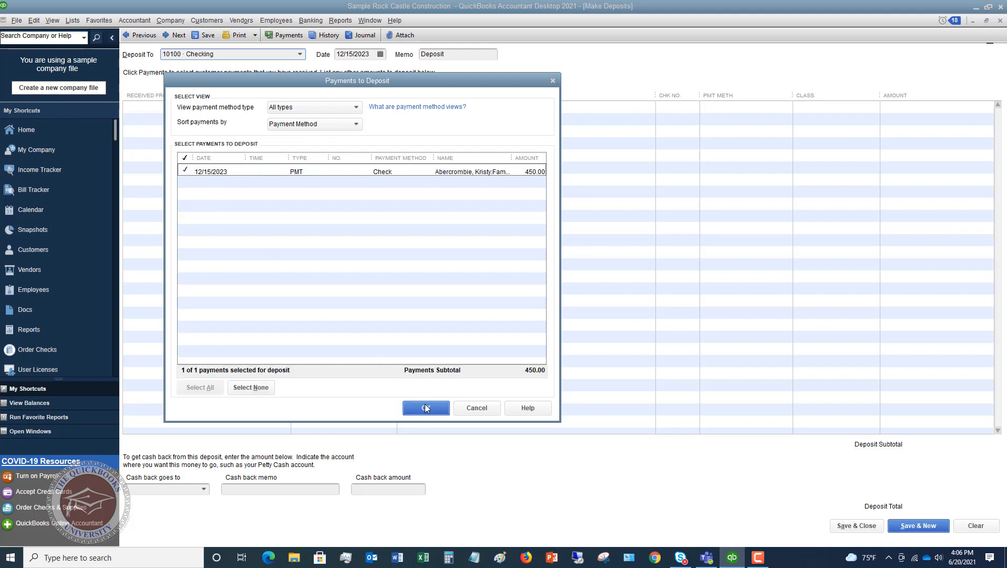
click(426, 408)
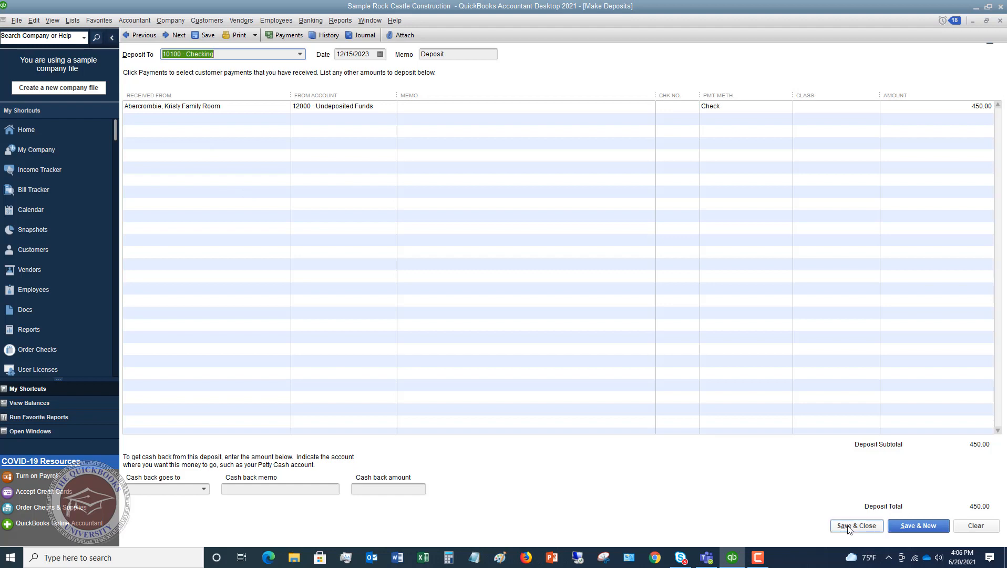
click(855, 525)
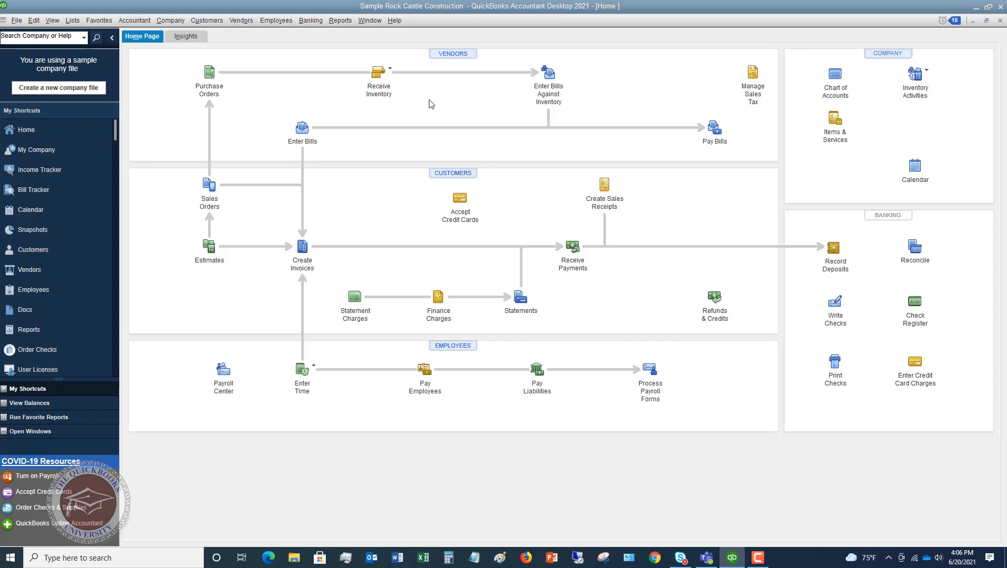
mouse_move(486, 129)
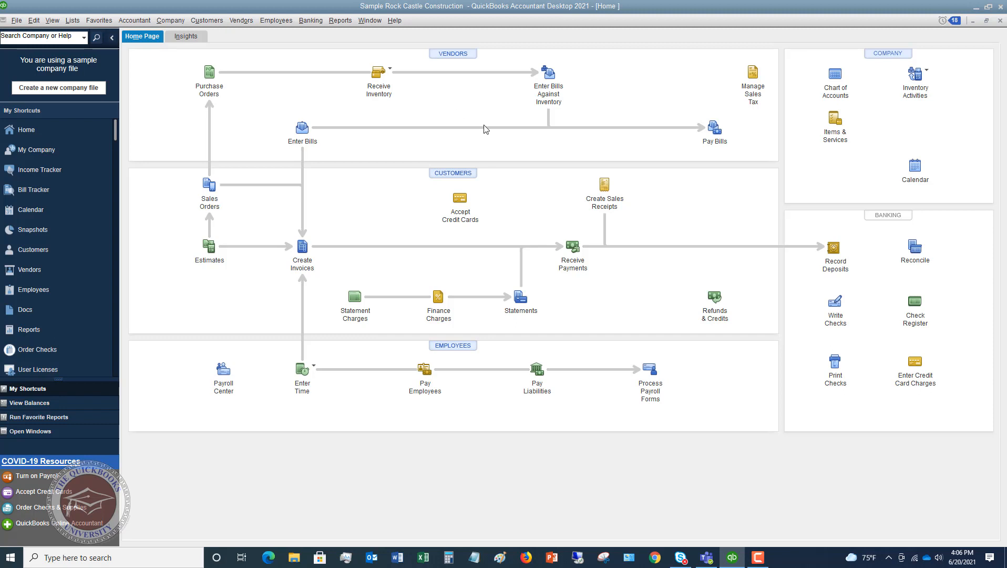
mouse_move(206, 20)
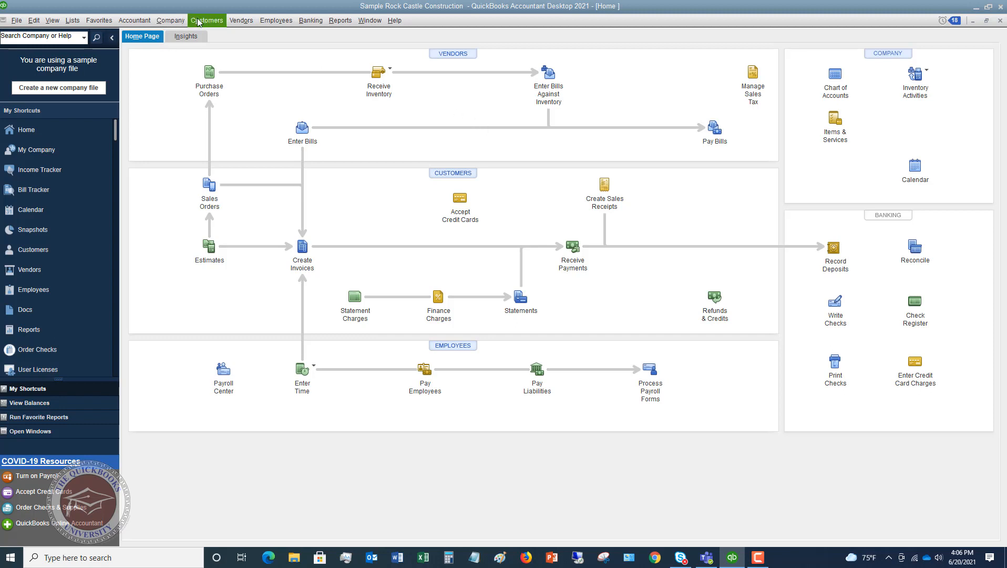
- Apply a $14,510 payment from Allard, Robert:Remodel to invoice 1058
click(206, 20)
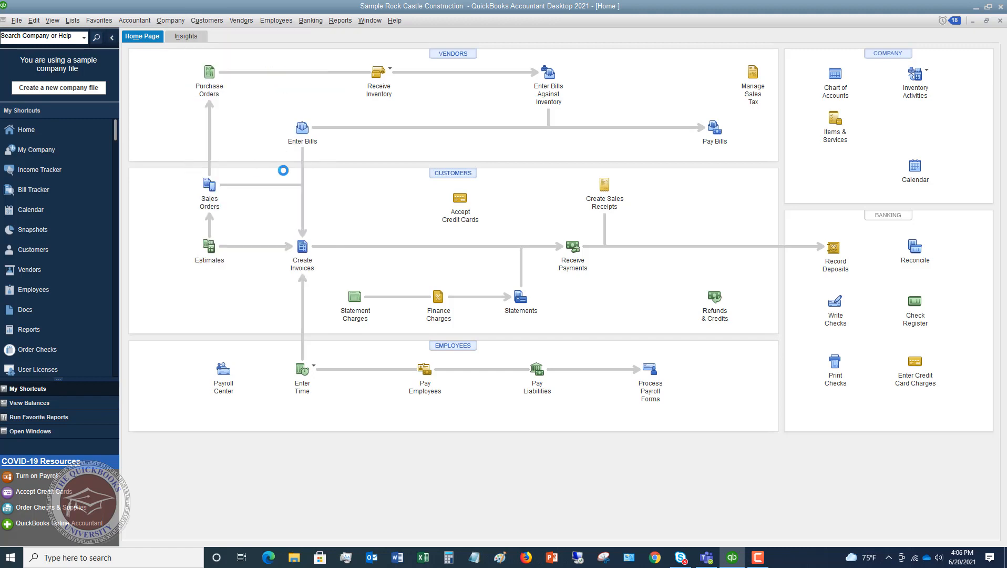
click(572, 249)
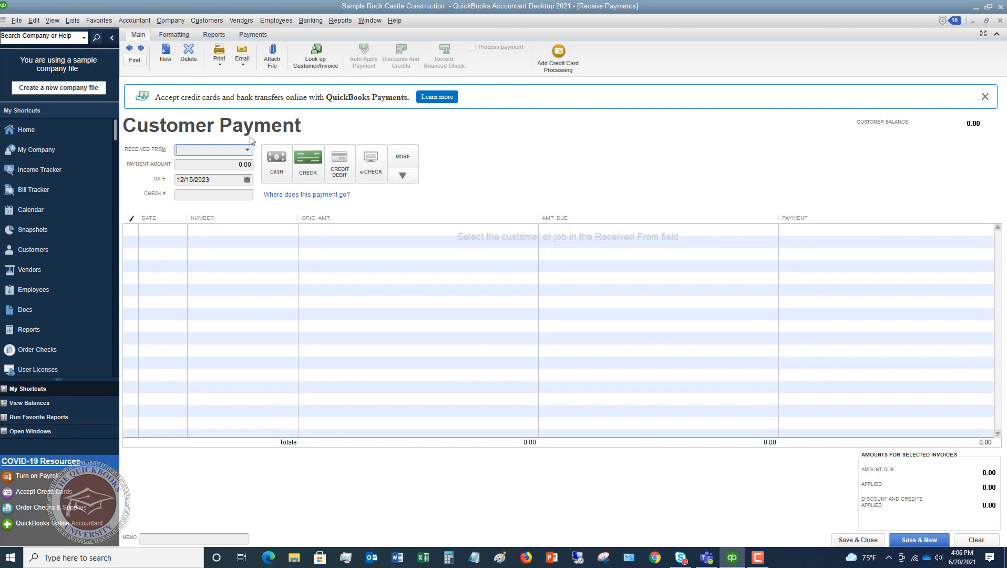
click(247, 149)
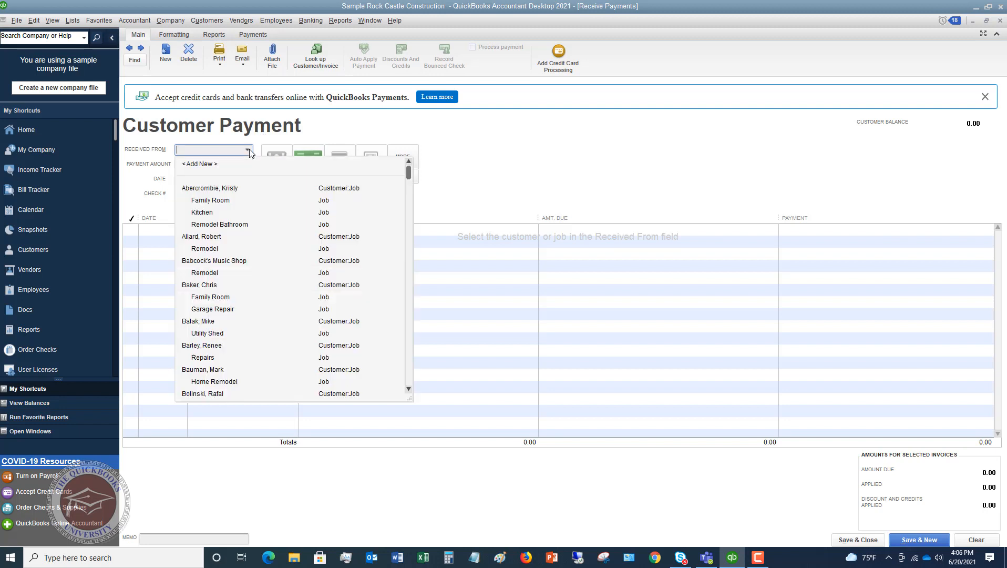
mouse_move(210, 250)
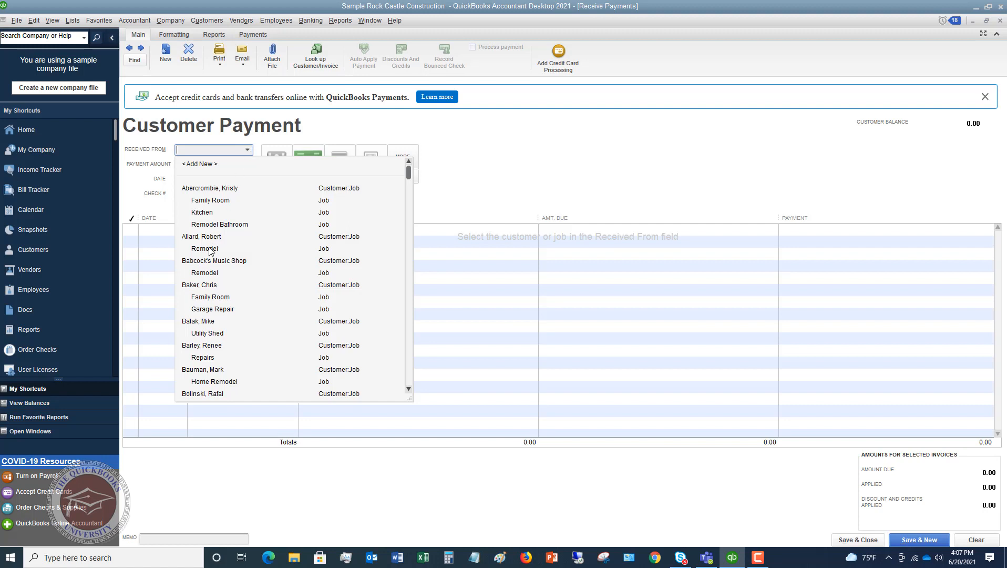
click(204, 249)
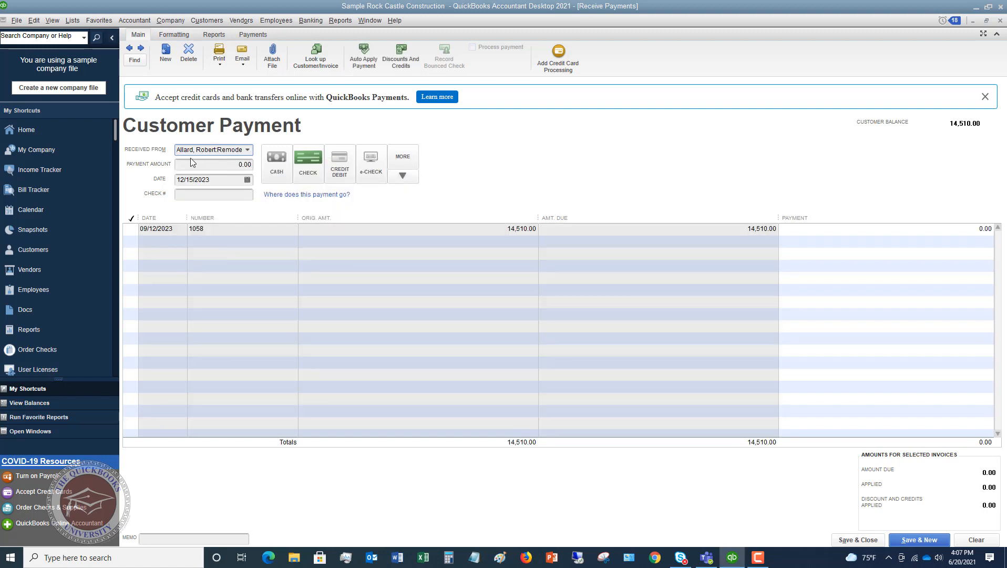
mouse_move(752, 238)
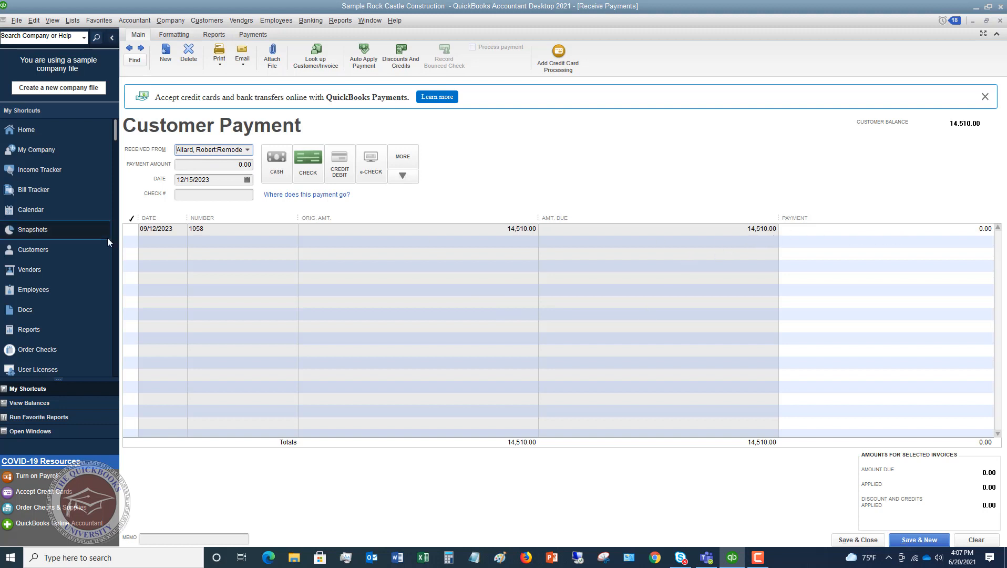
click(130, 229)
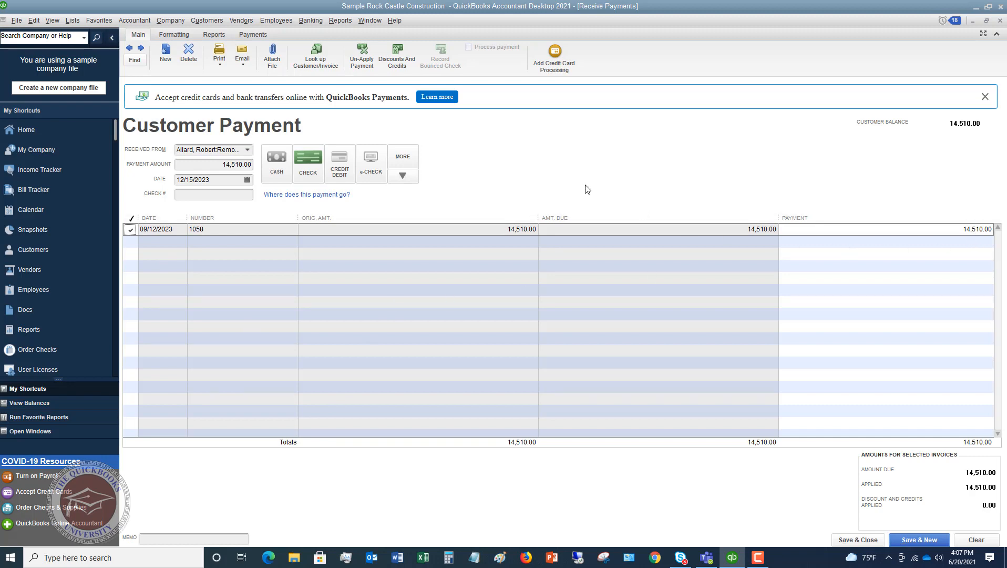
mouse_move(608, 228)
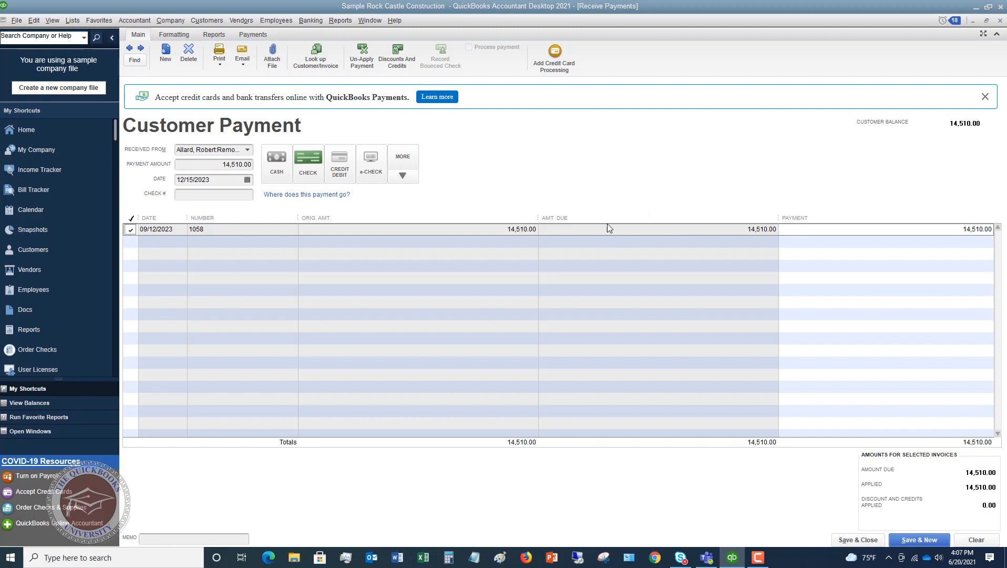
mouse_move(811, 520)
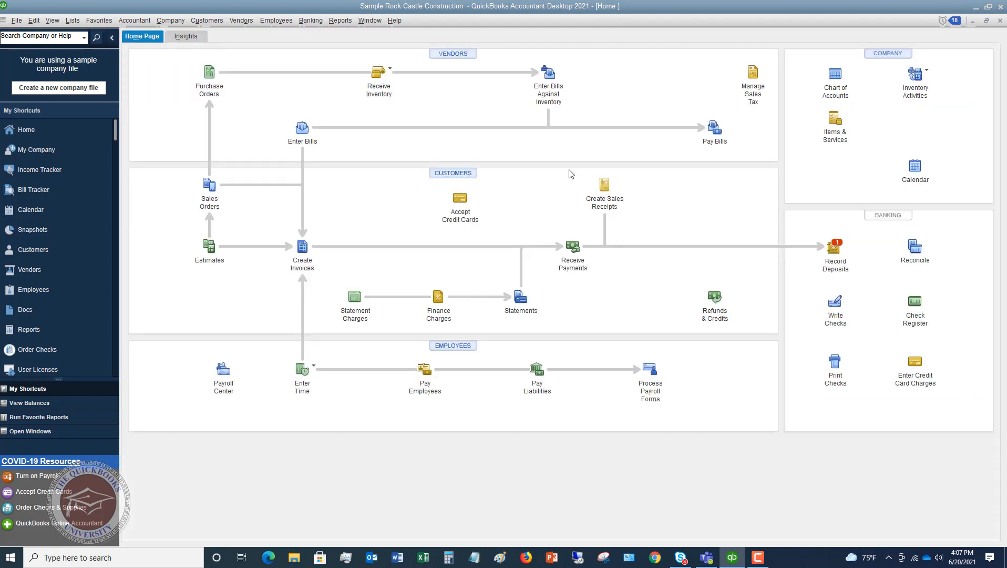
mouse_move(505, 143)
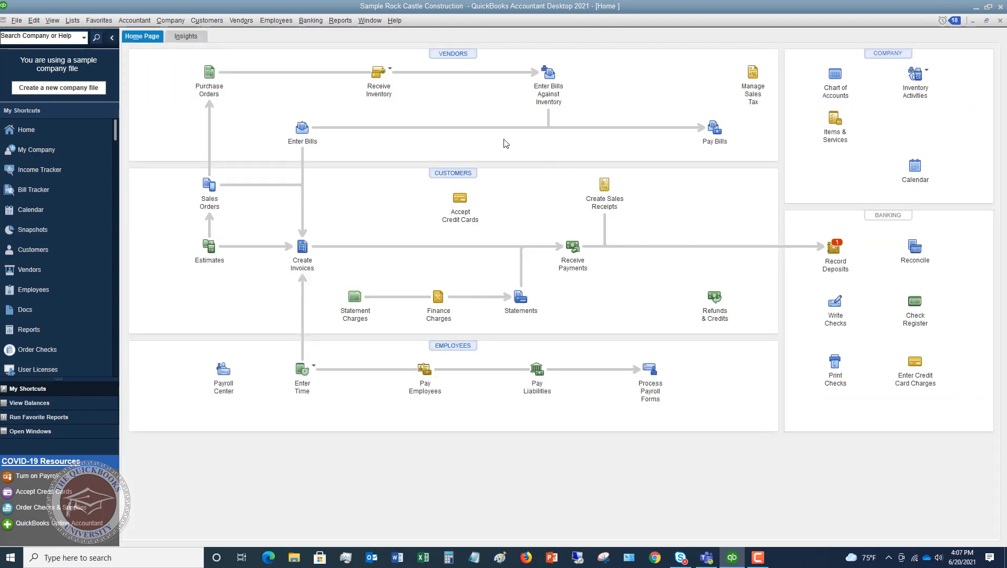
mouse_move(209, 72)
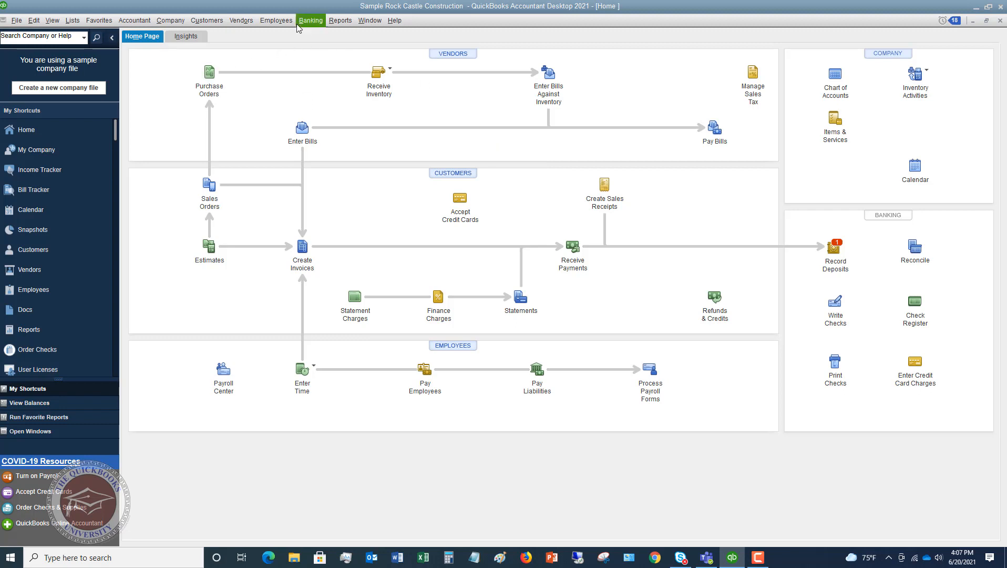
- Open the Banking menu
click(310, 20)
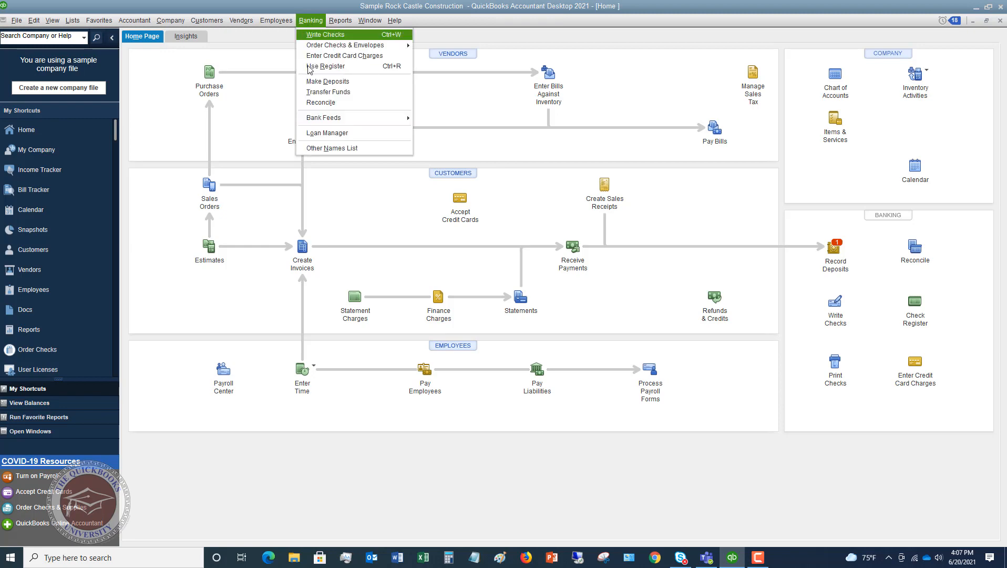
- Start a Make Deposits form to Checking, cancelling the Payments to Deposit list
click(327, 81)
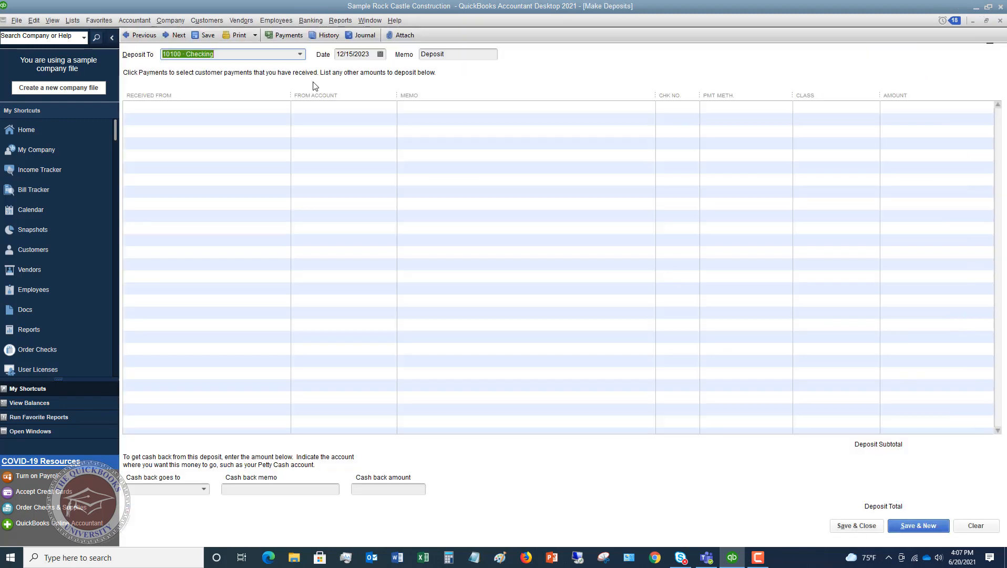
click(287, 35)
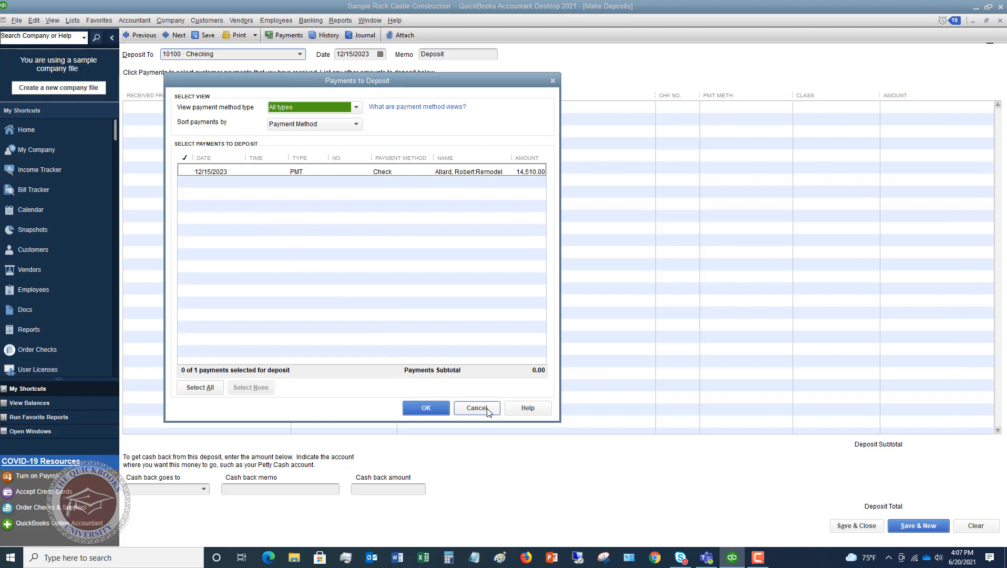
click(476, 408)
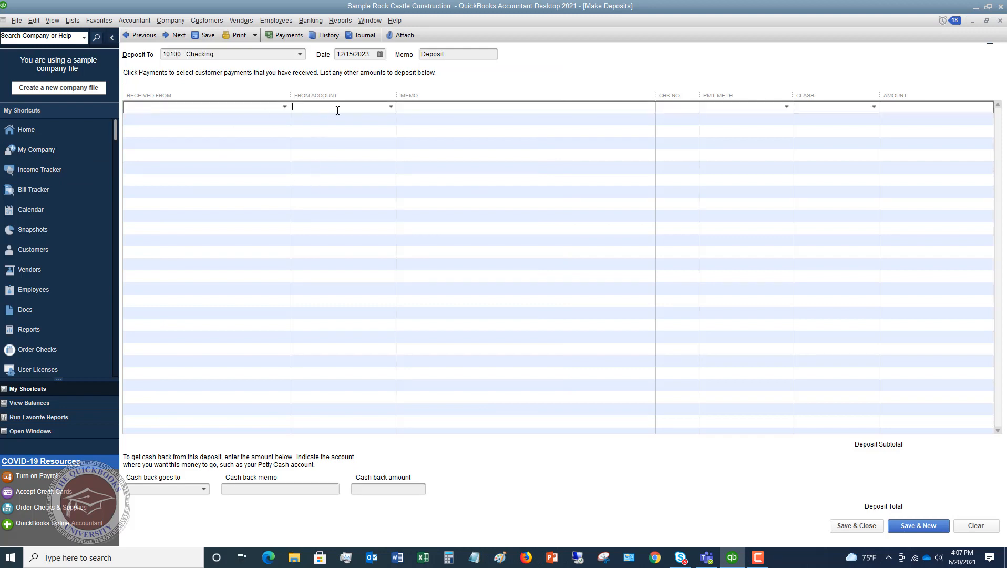
click(390, 107)
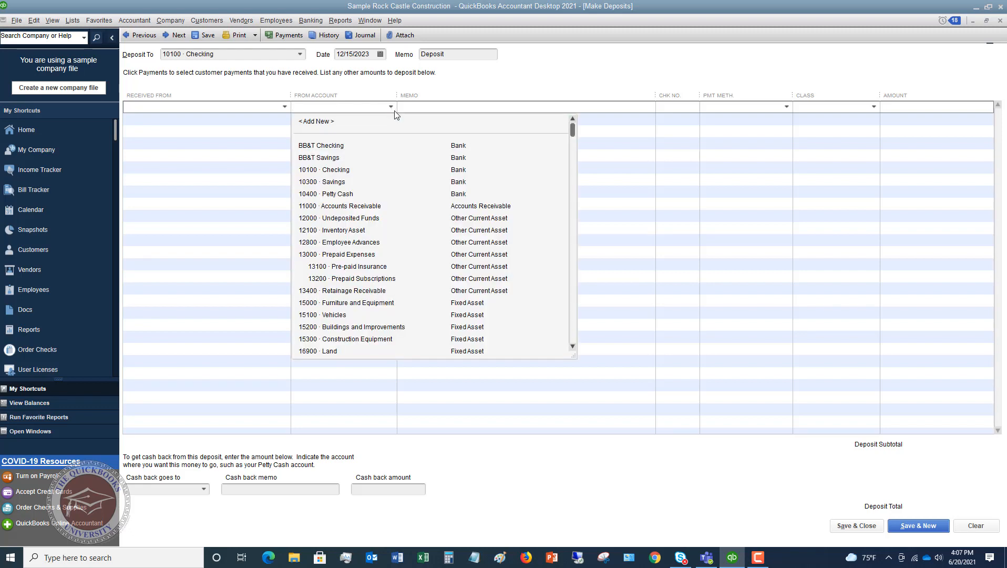
scroll(down, 3)
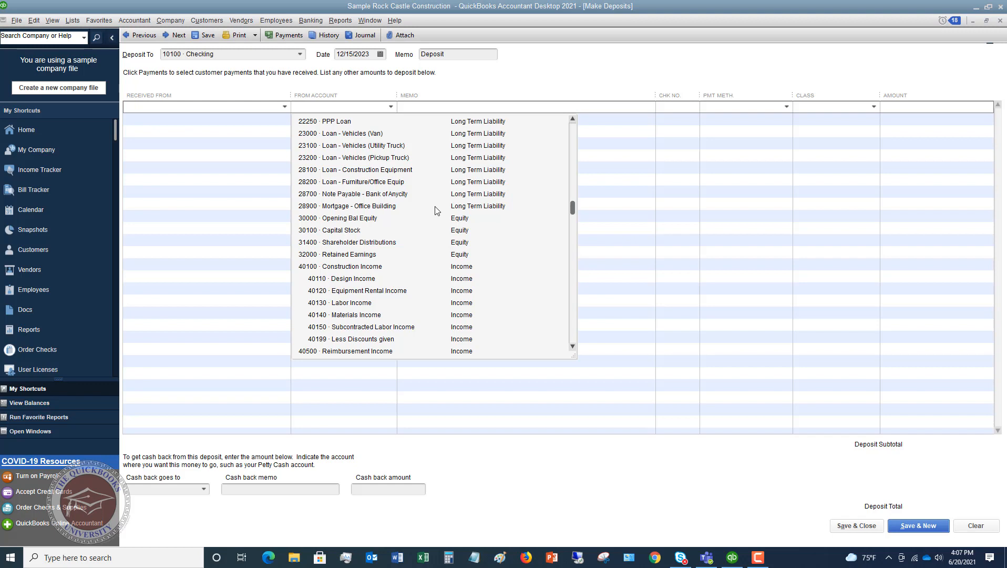
click(351, 266)
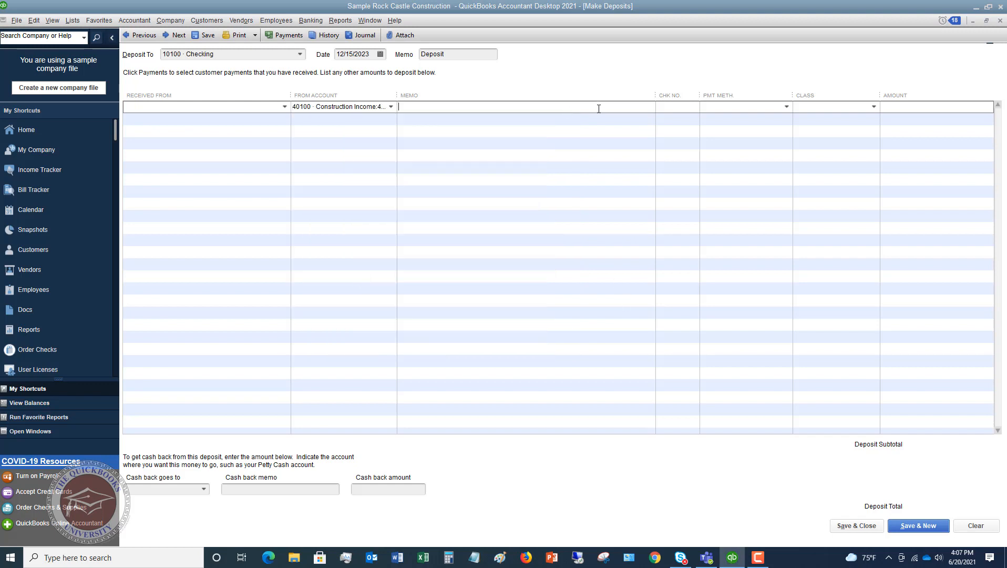
text(Robert)
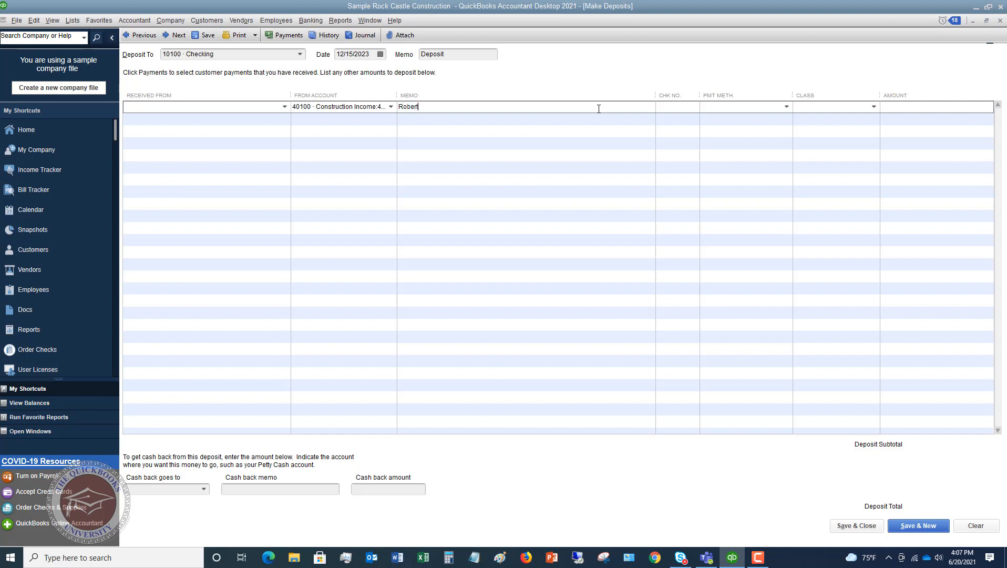
text(Allard Payment)
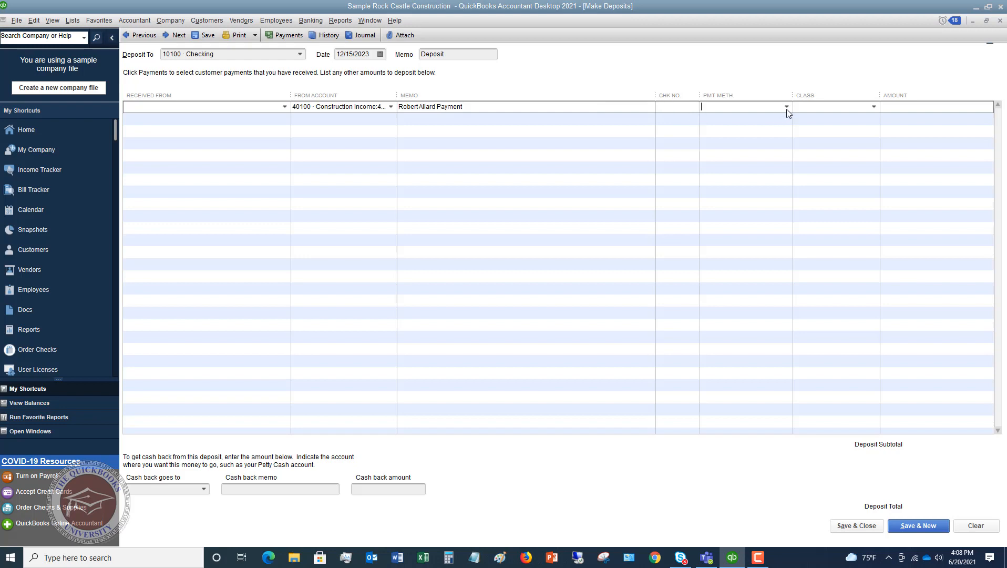
click(744, 106)
text(Check)
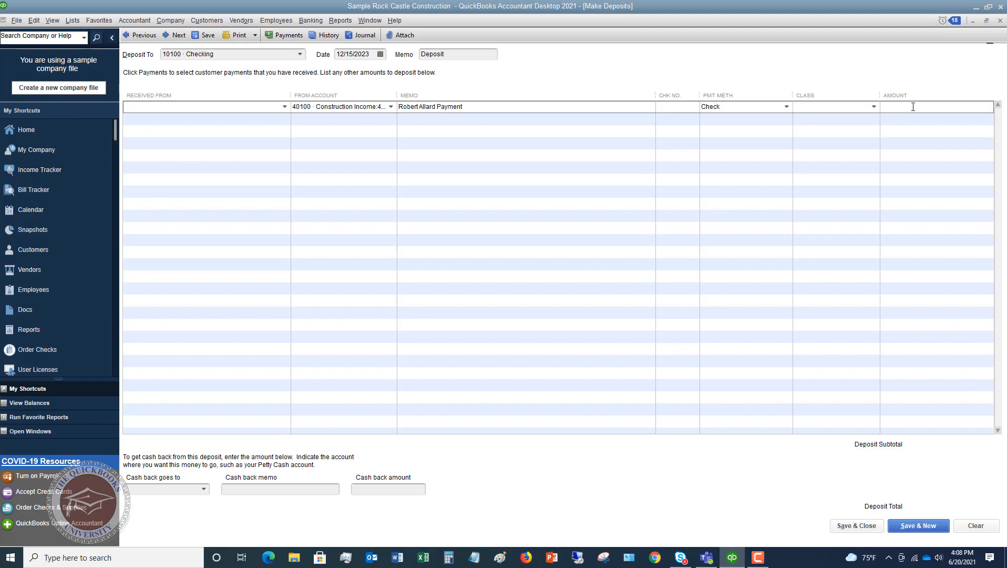
text(14510.00)
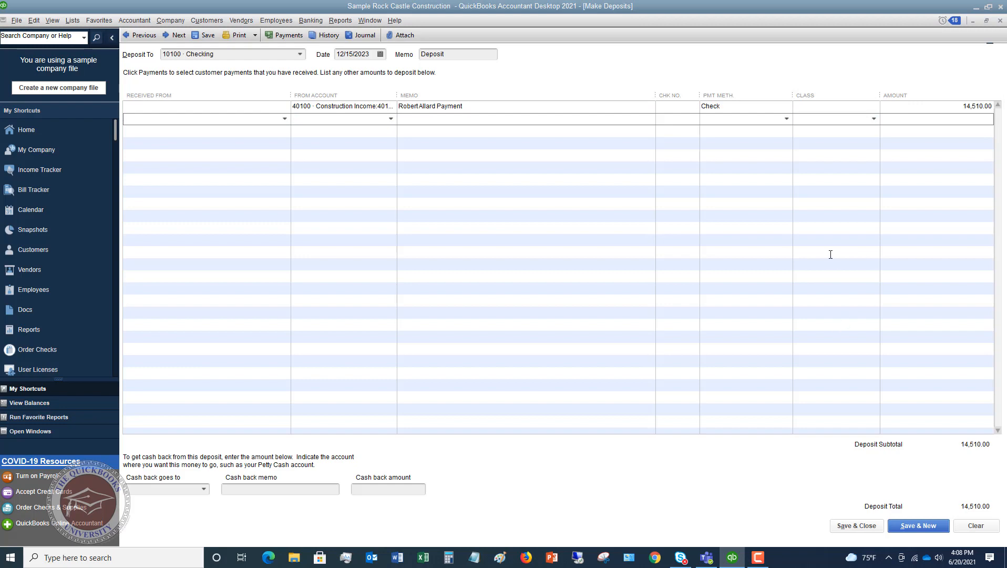
mouse_move(692, 285)
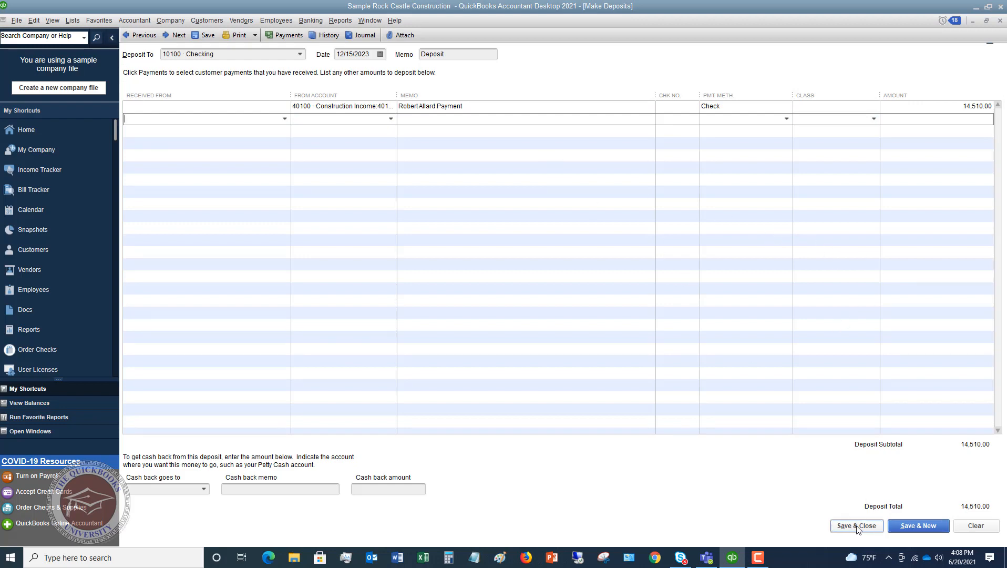
- Save and close the 14,510.00 Construction Income deposit
click(856, 525)
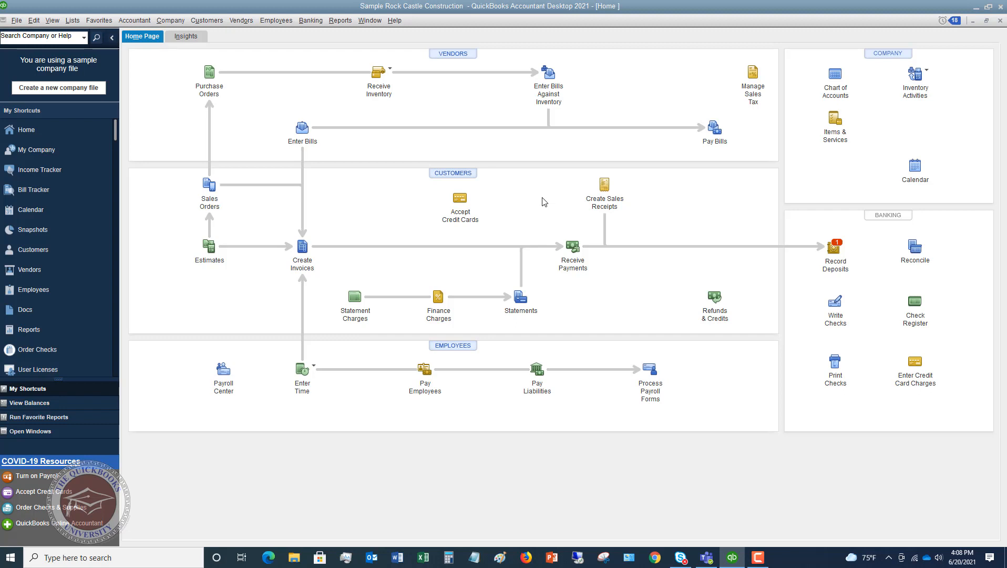
mouse_move(321, 356)
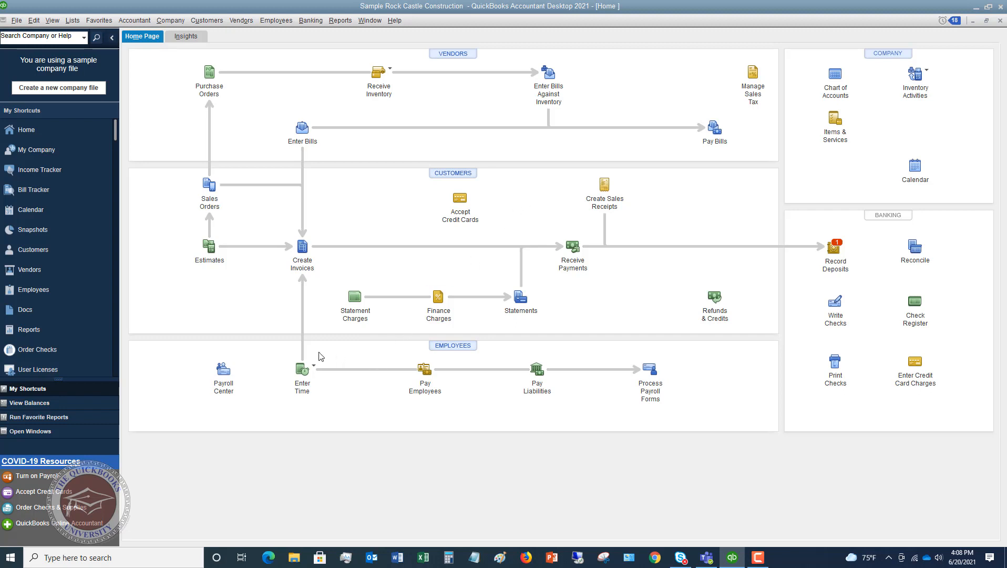
mouse_move(321, 354)
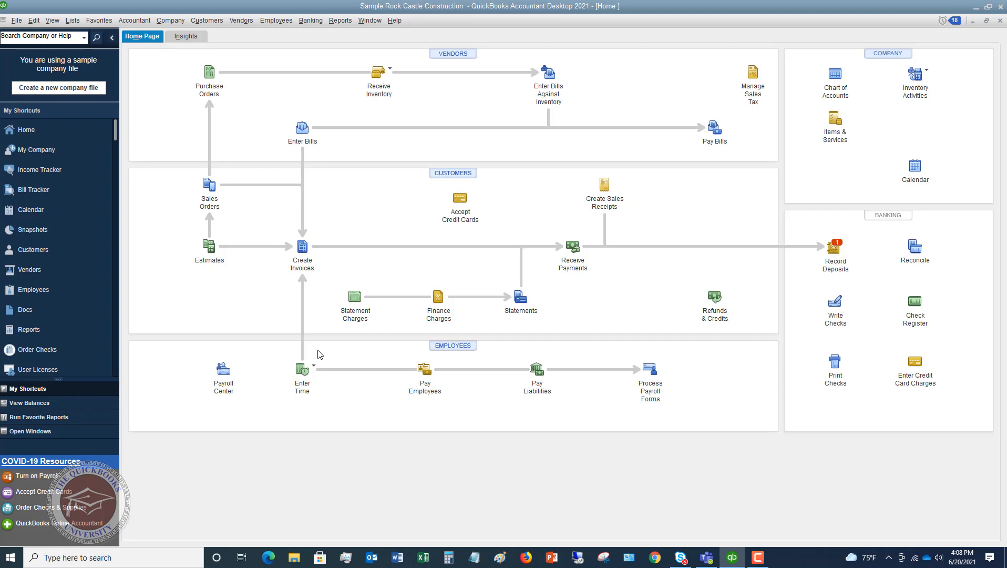
mouse_move(241, 11)
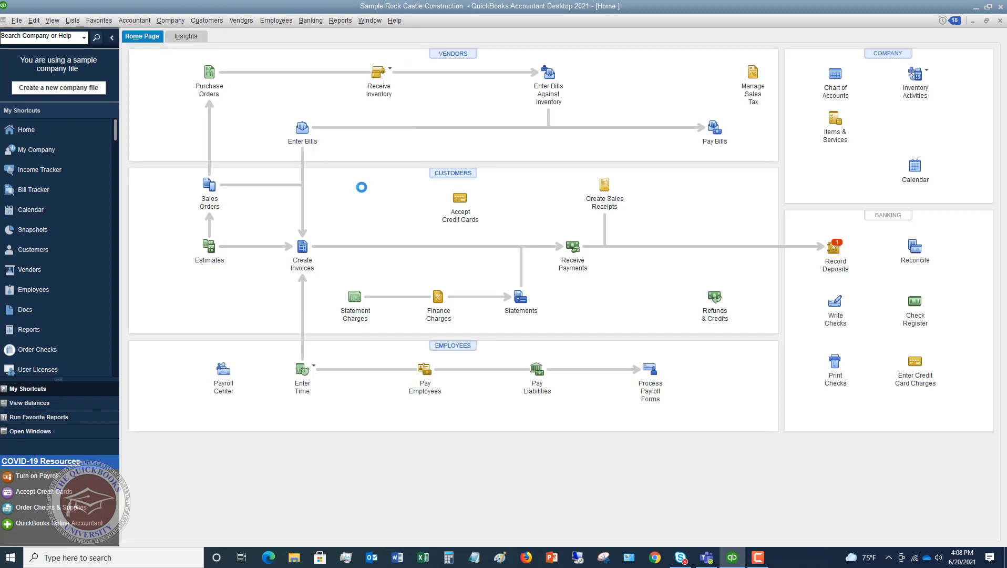
- Open a deposit and cancel Payments to Deposit, leaving the Allard payment undeposited
click(835, 247)
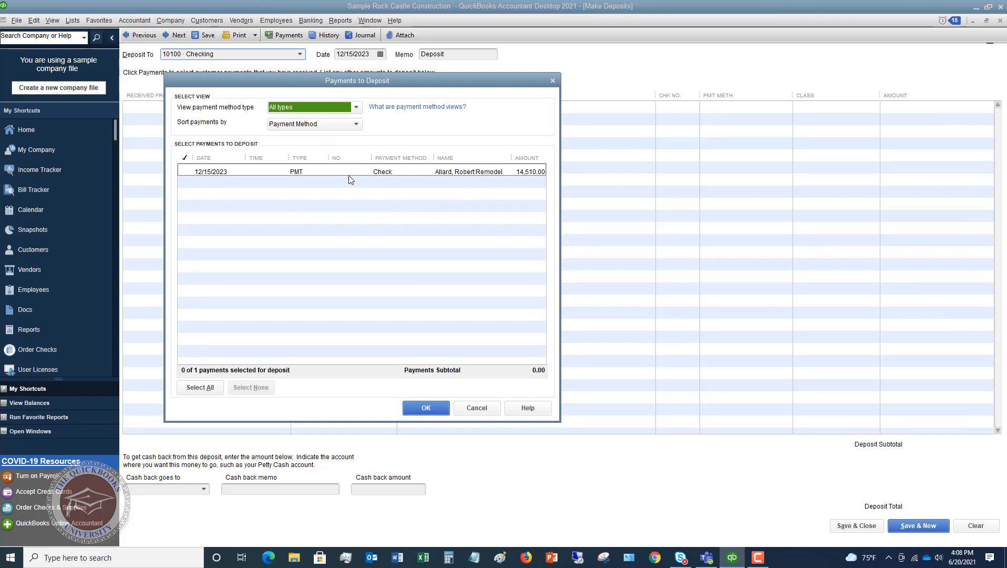
mouse_move(439, 187)
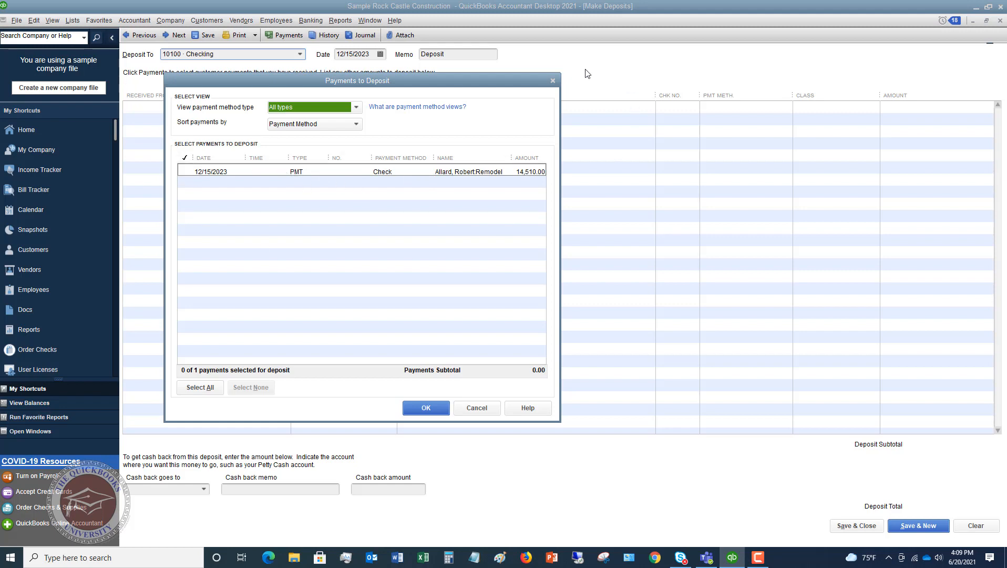
mouse_move(414, 162)
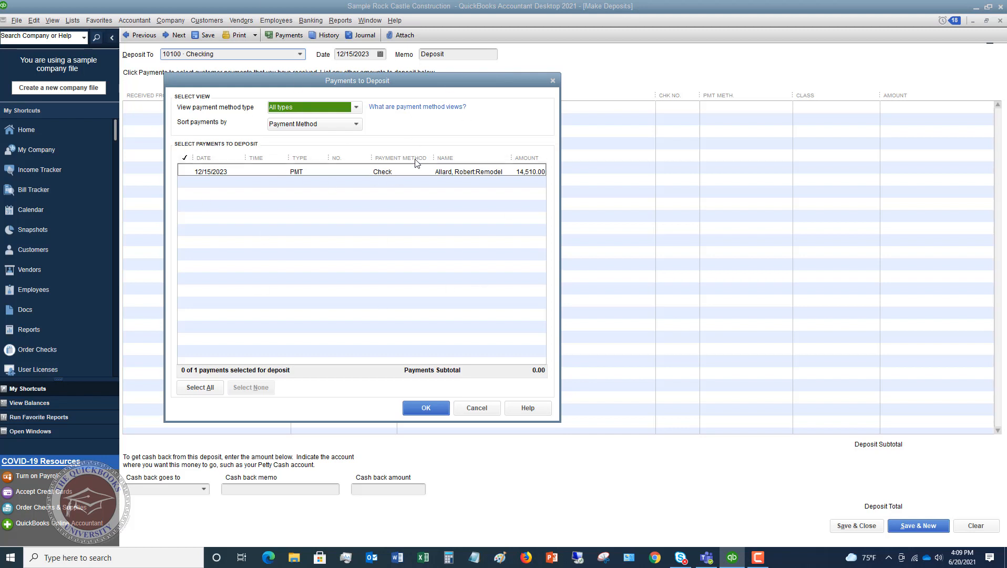
mouse_move(360, 199)
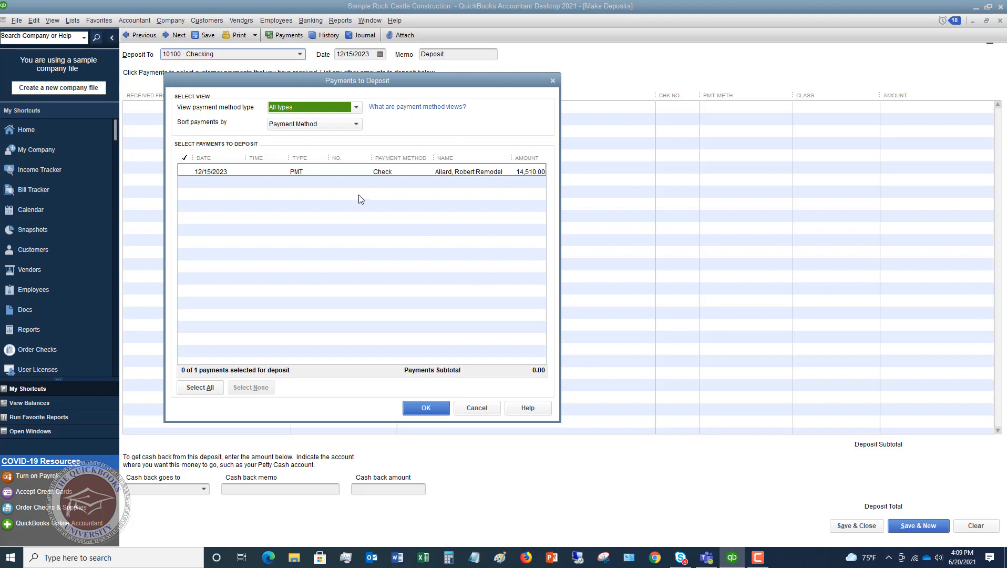
mouse_move(370, 199)
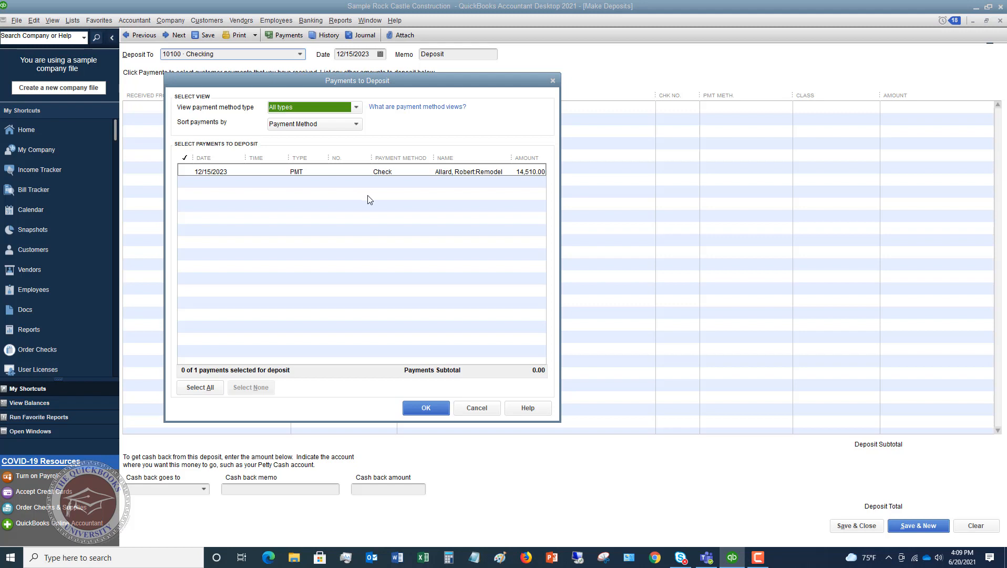
mouse_move(531, 179)
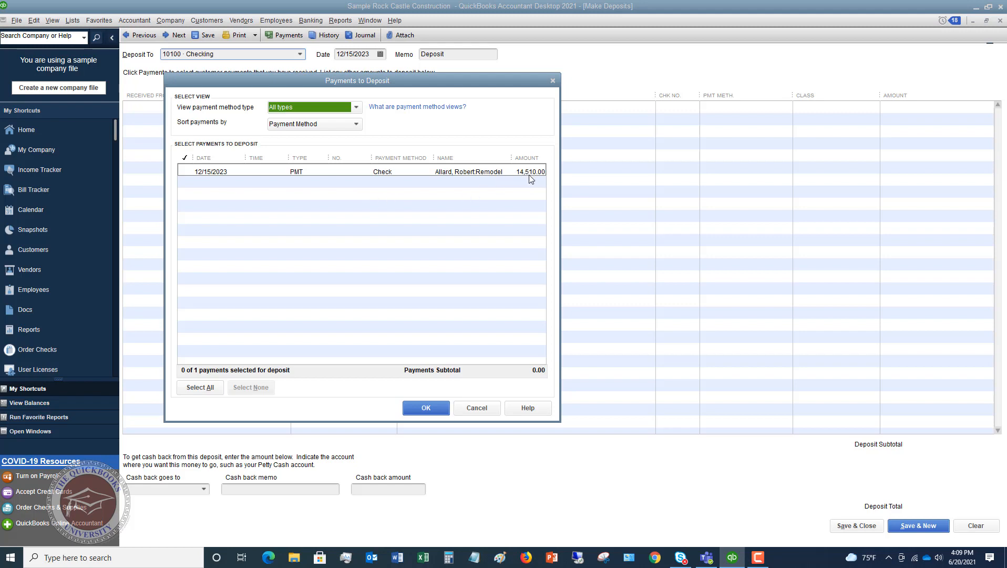
mouse_move(528, 181)
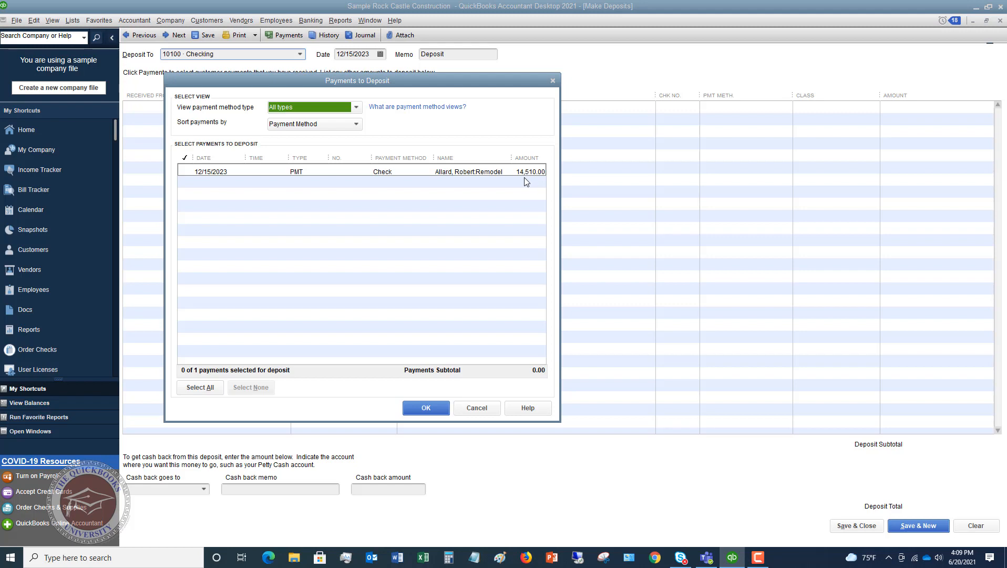
mouse_move(523, 182)
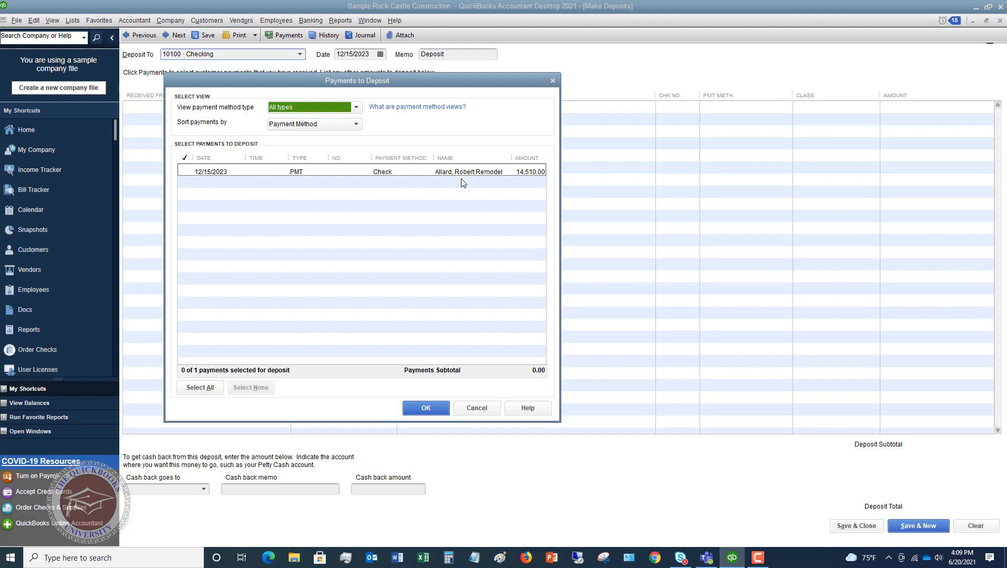
mouse_move(467, 177)
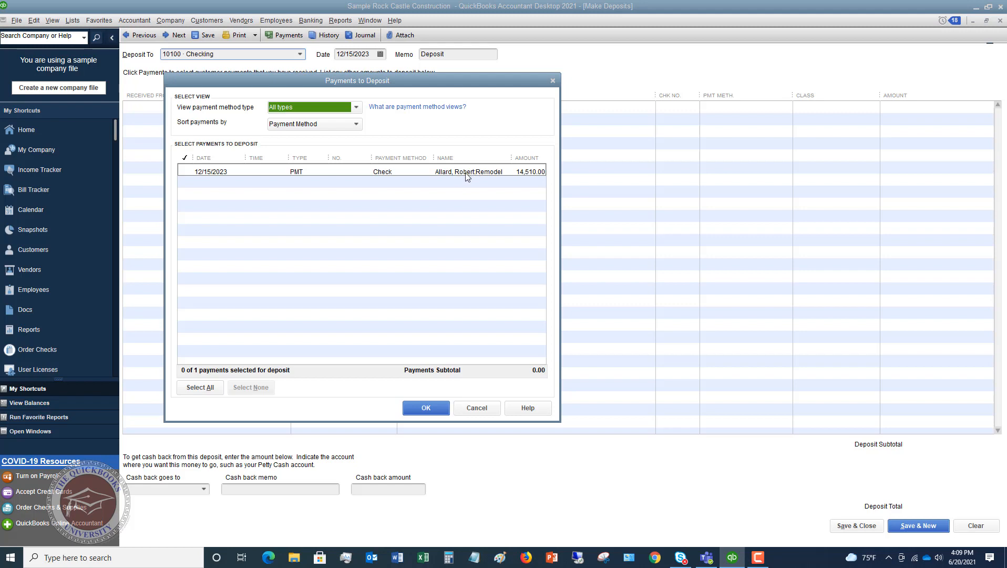
mouse_move(329, 179)
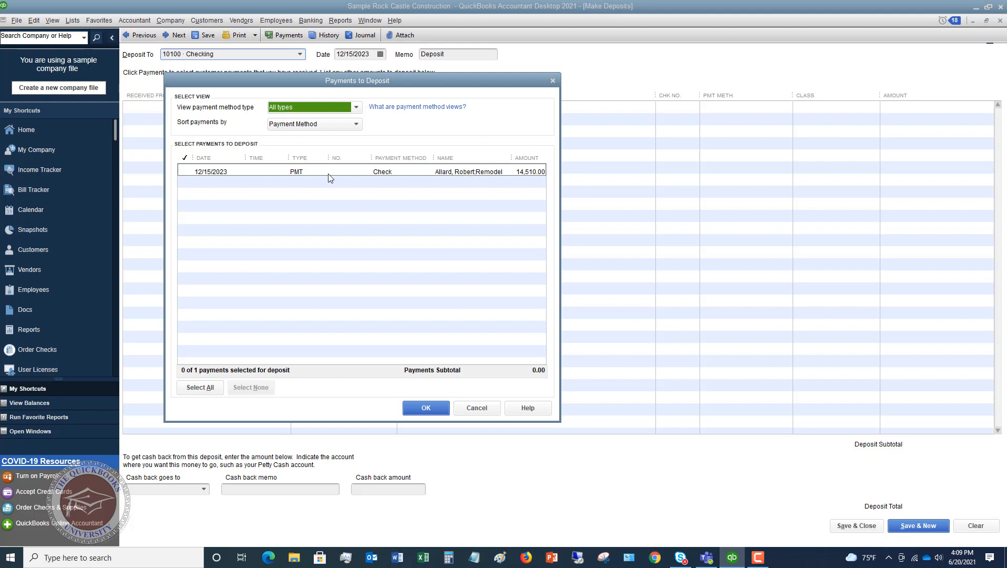
mouse_move(225, 178)
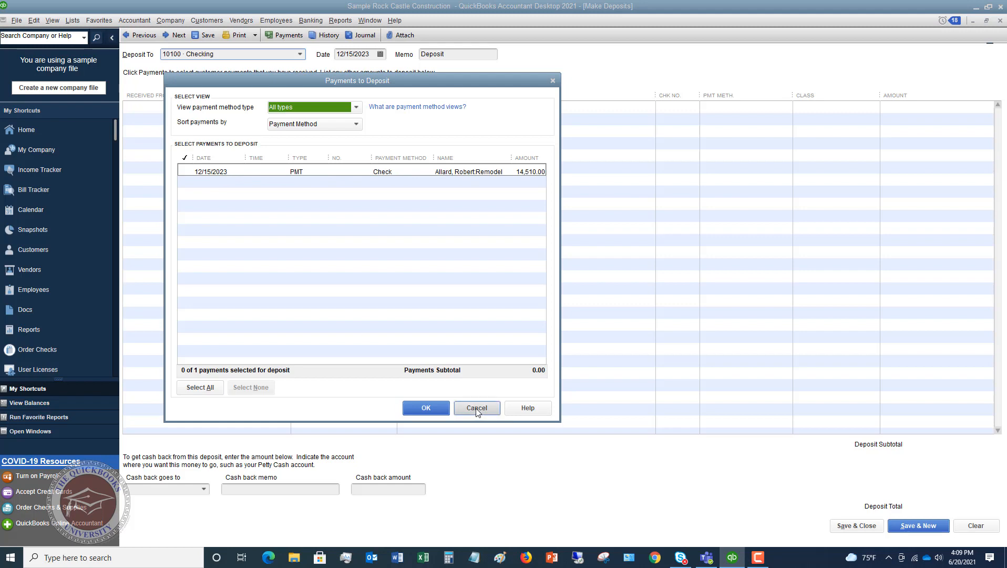
click(477, 408)
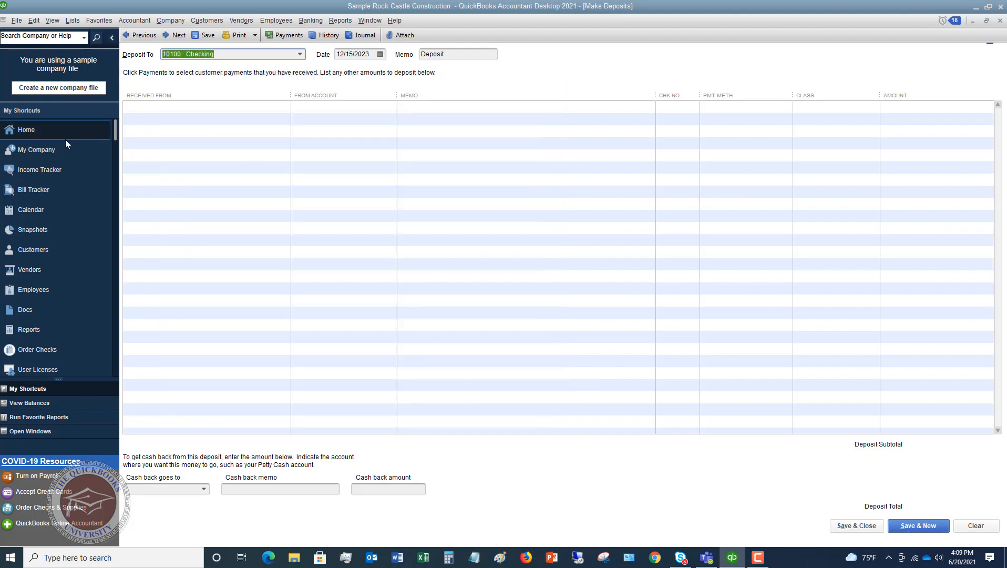
- Close the empty deposit form and open the 10100 · Checking register
click(26, 129)
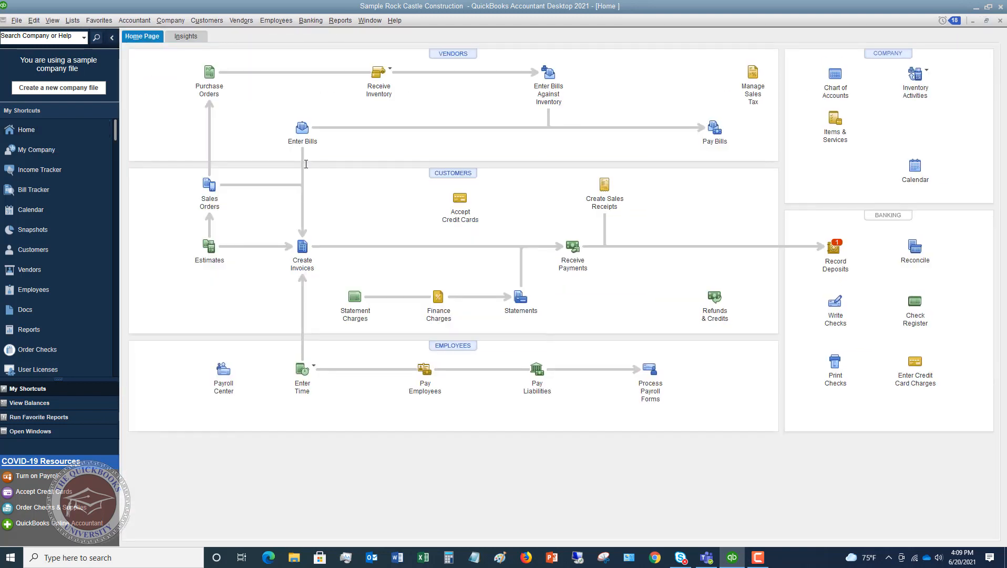
mouse_move(915, 301)
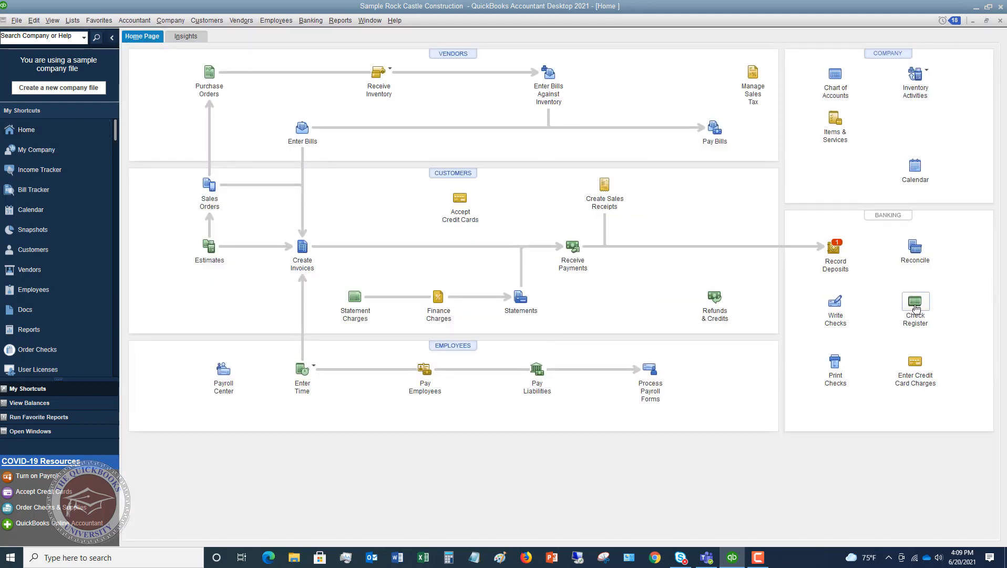
click(914, 302)
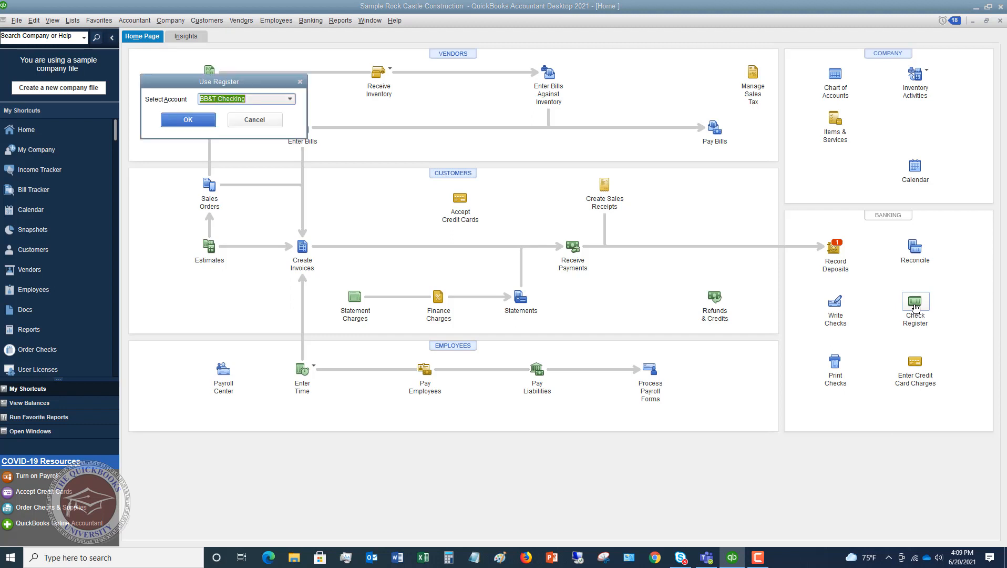
click(292, 98)
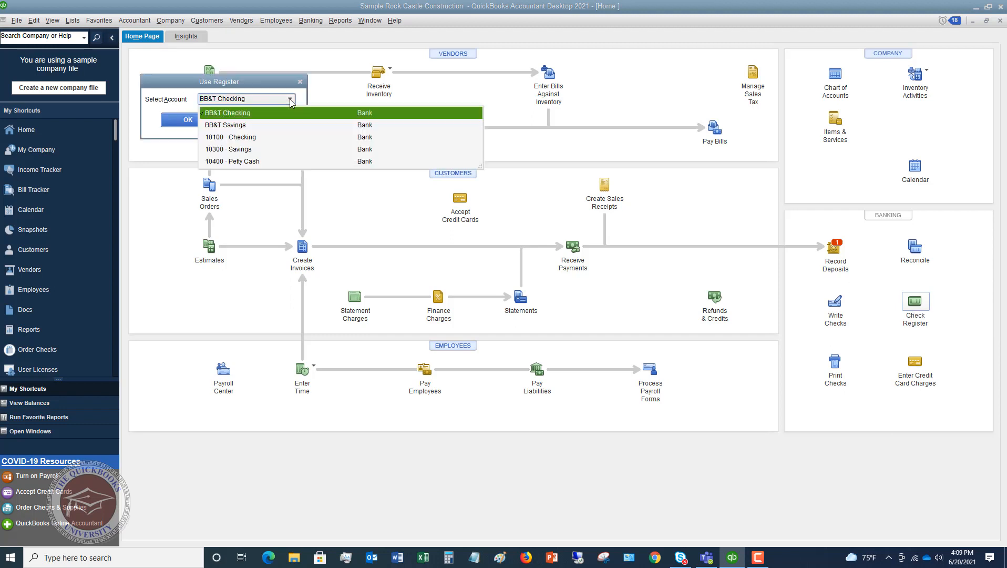
click(229, 137)
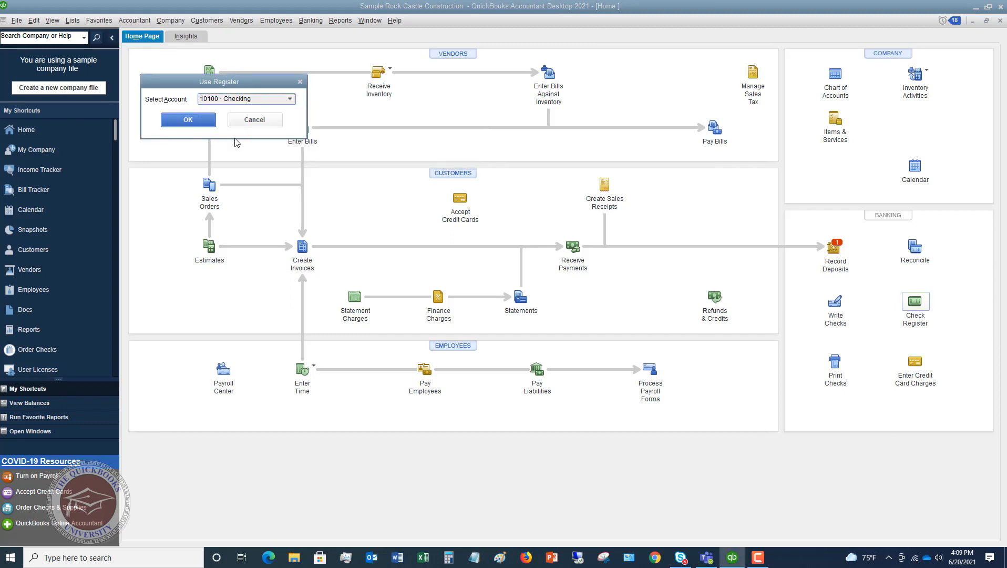
click(187, 119)
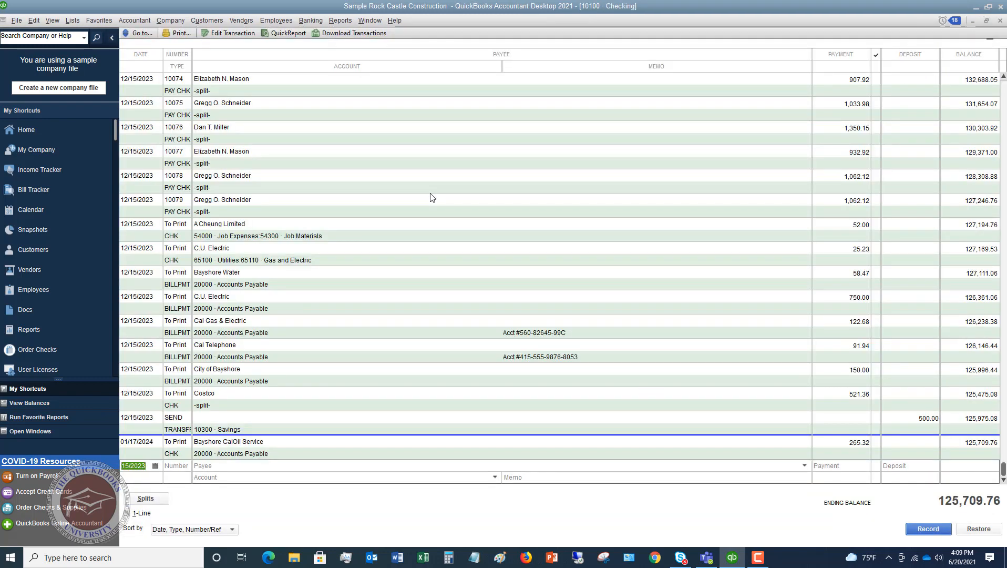
mouse_move(748, 339)
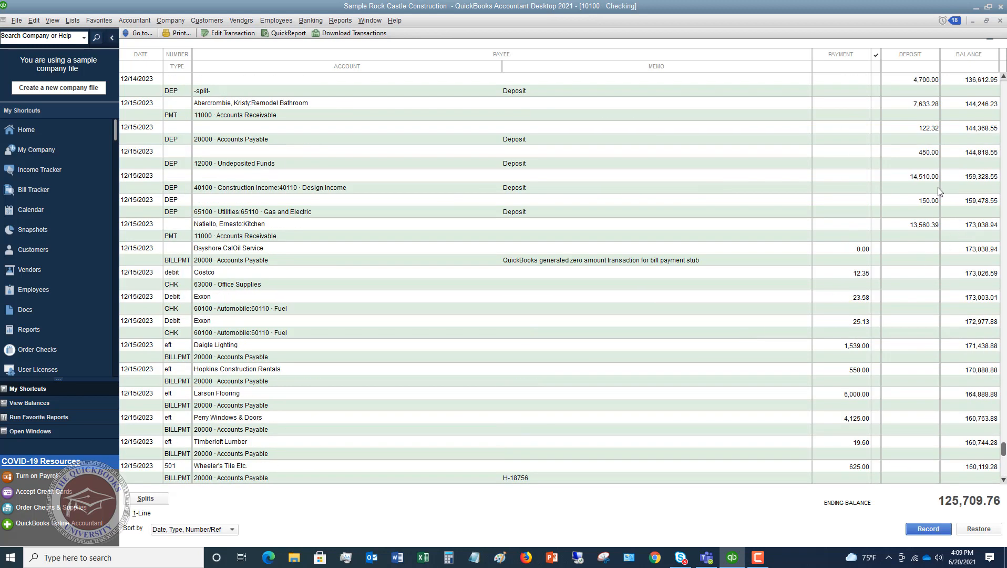
mouse_move(913, 189)
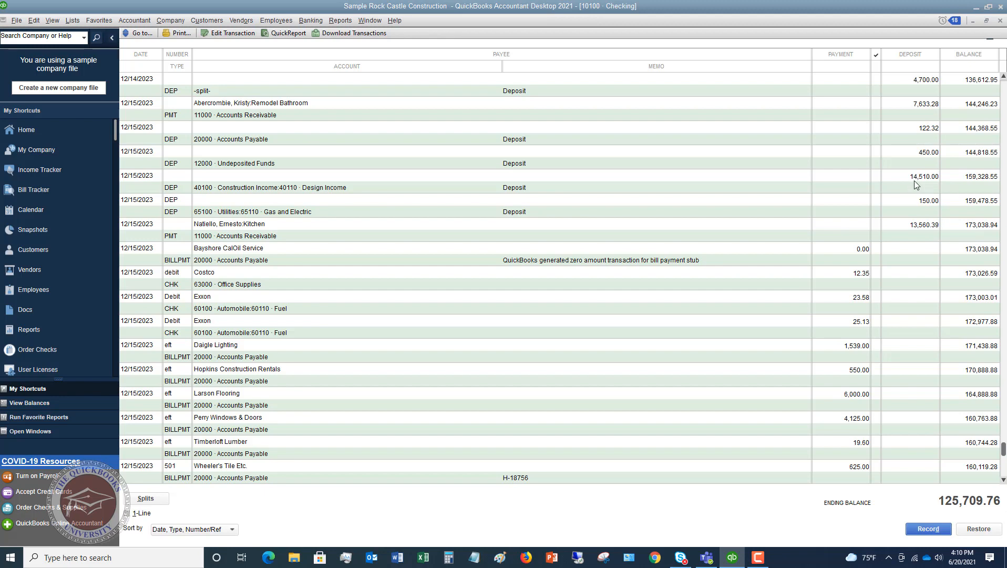
mouse_move(398, 185)
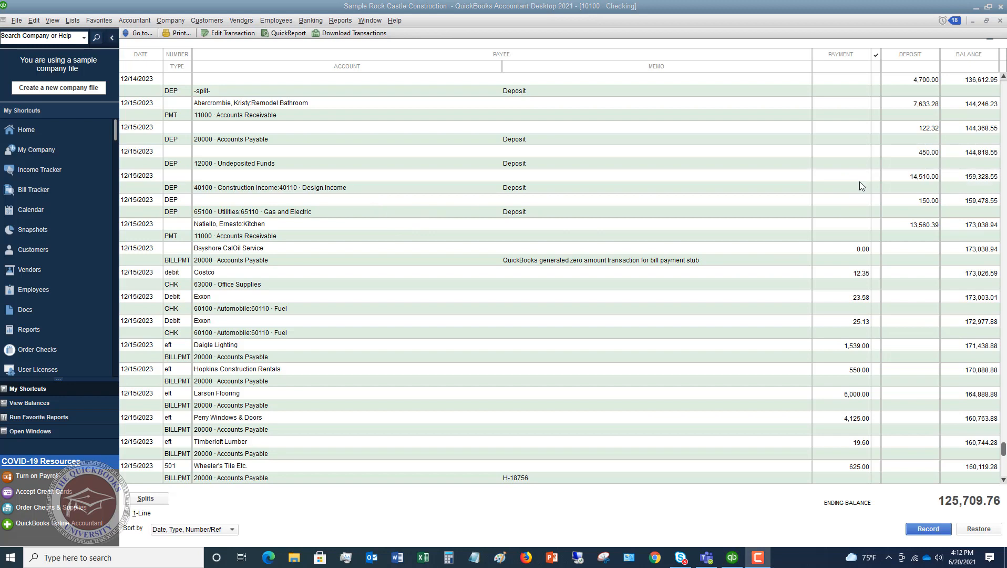
mouse_move(864, 183)
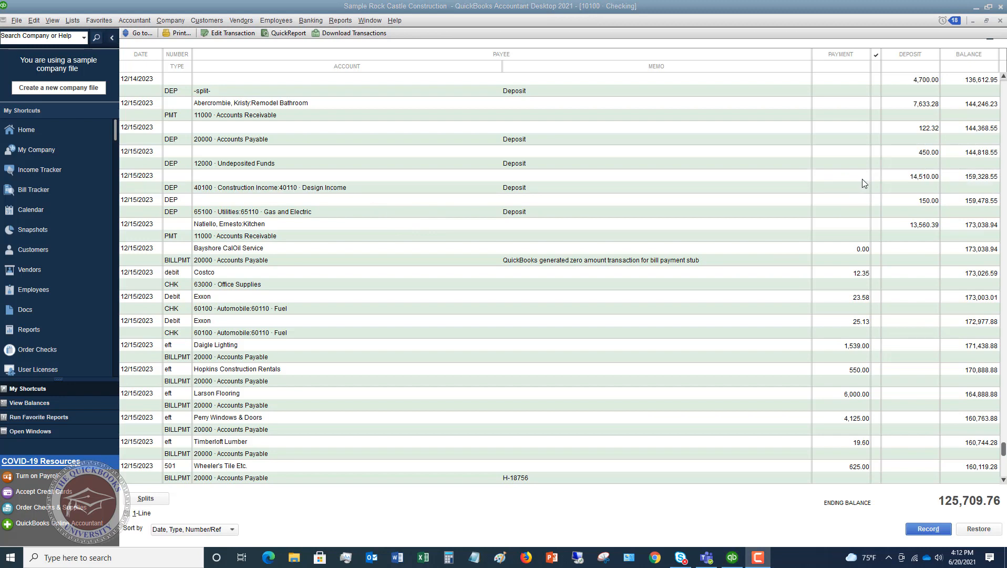
mouse_move(904, 185)
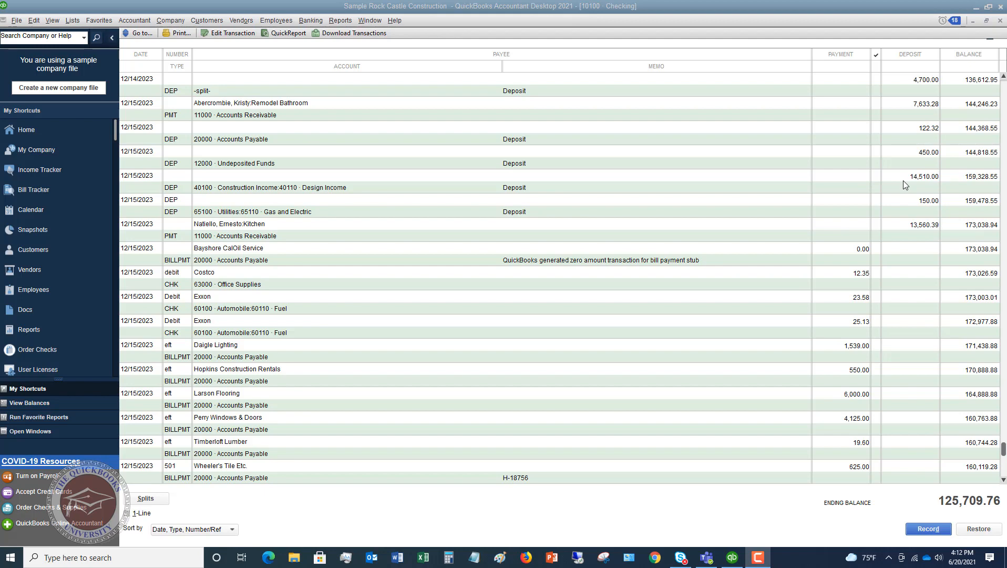
mouse_move(379, 193)
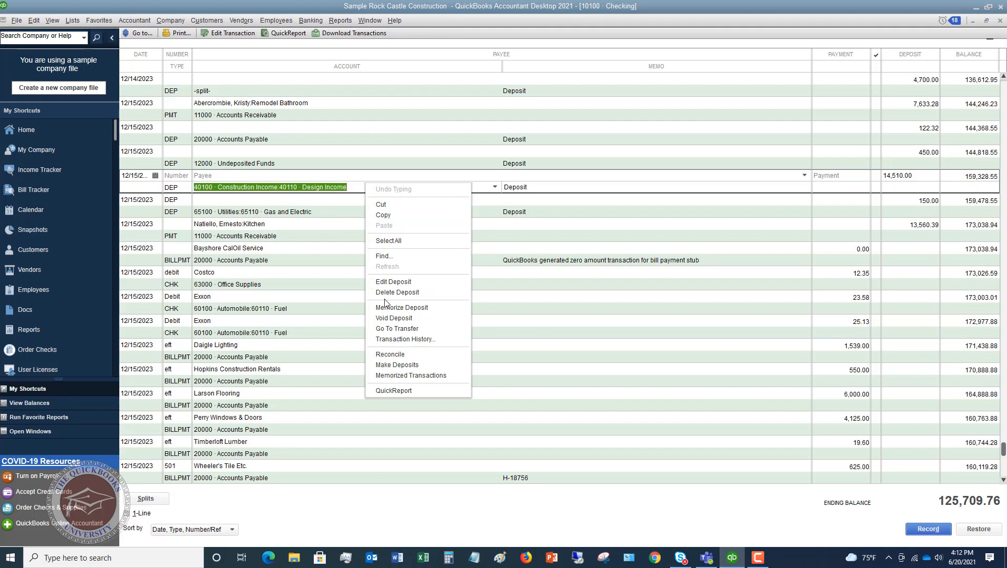
mouse_move(394, 318)
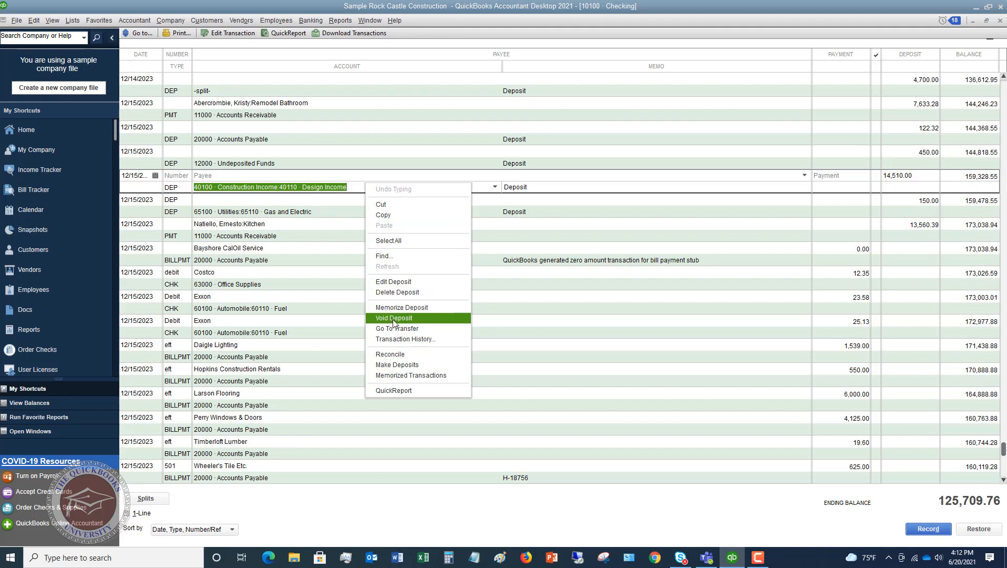
mouse_move(397, 292)
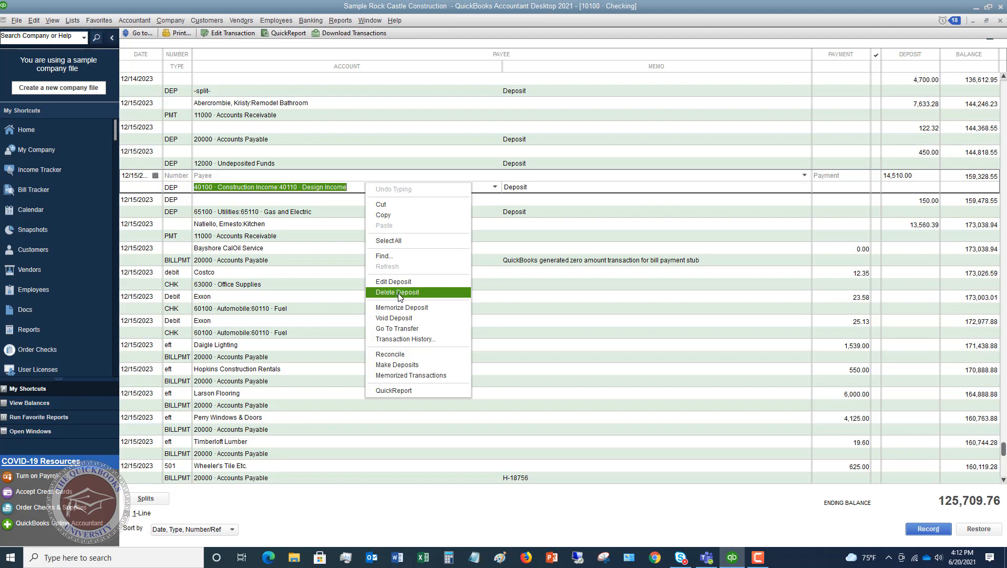
mouse_move(394, 318)
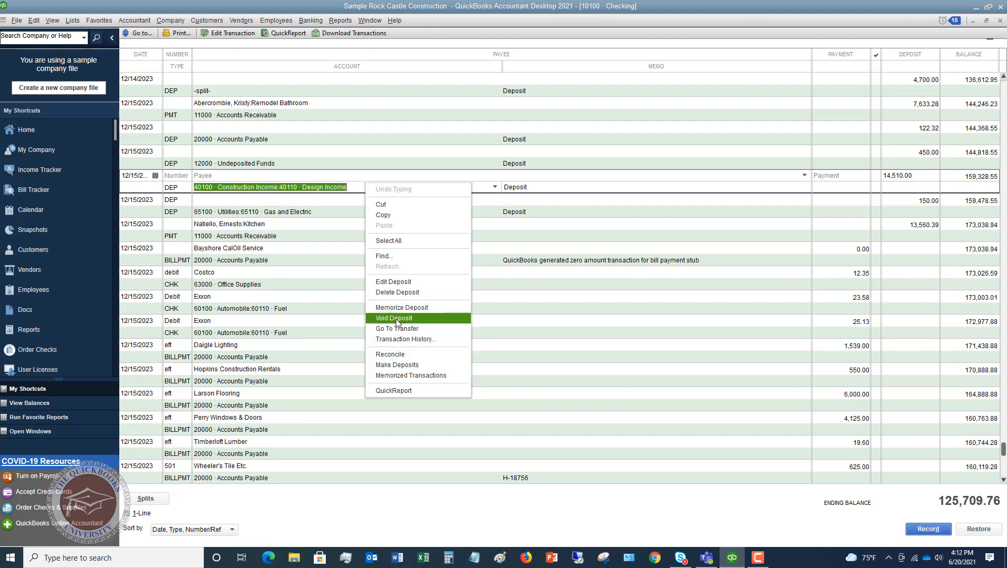
- Void the duplicate 14,510.00 deposit and record the change
click(393, 318)
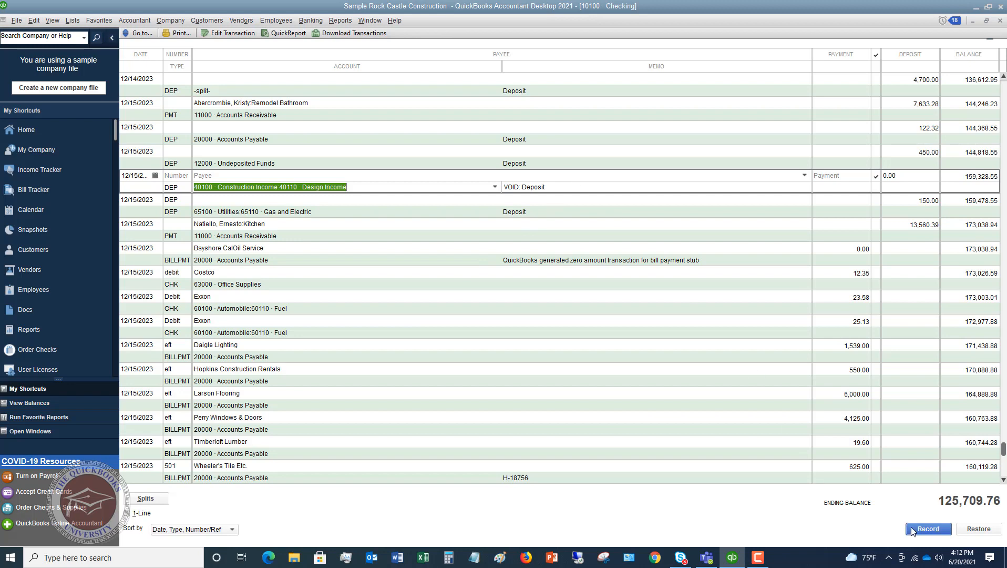
click(927, 528)
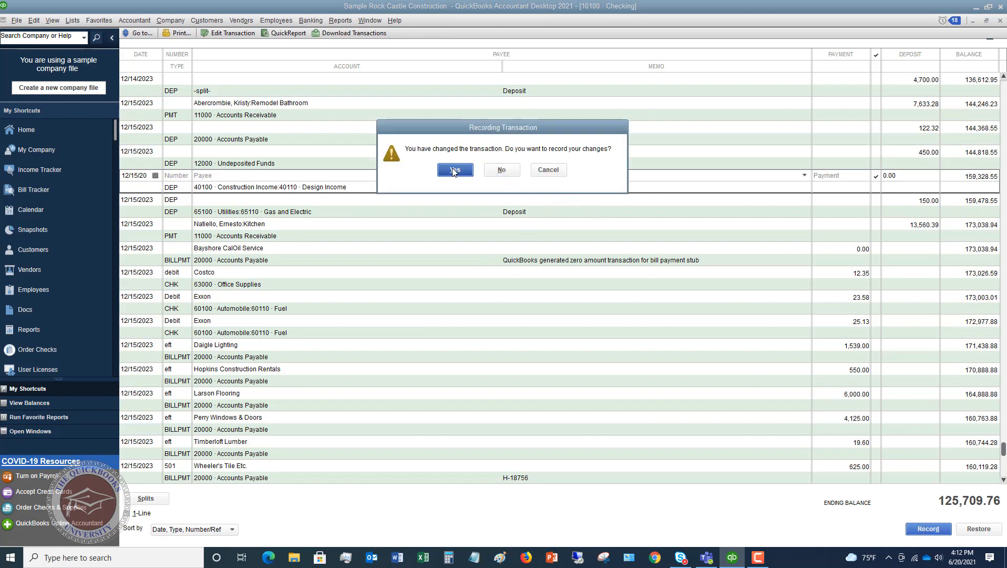
click(455, 170)
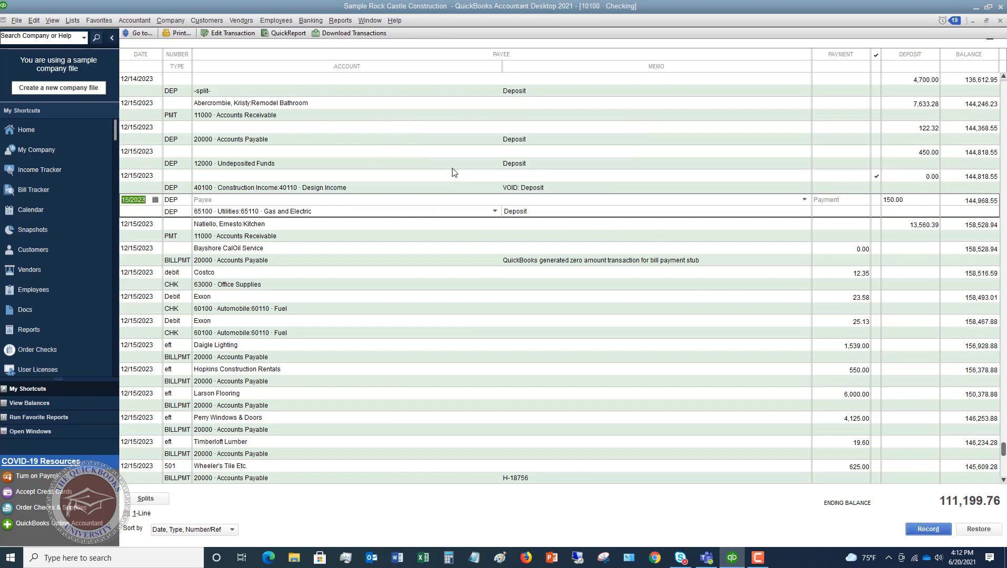
- Add the 14,510.00 Allard, Robert:Remodel payment from Undeposited Funds to a new Checking deposit
click(311, 20)
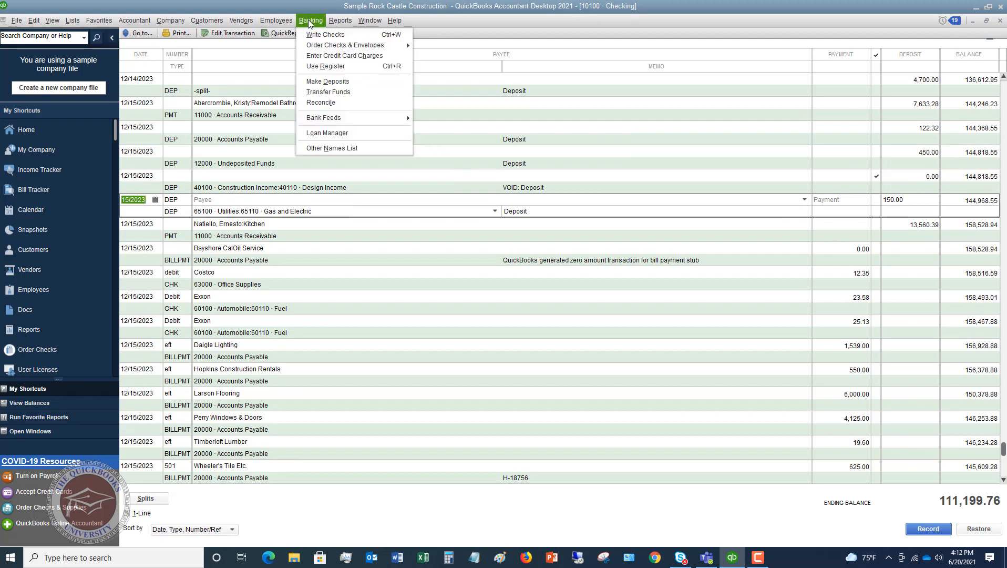
click(327, 81)
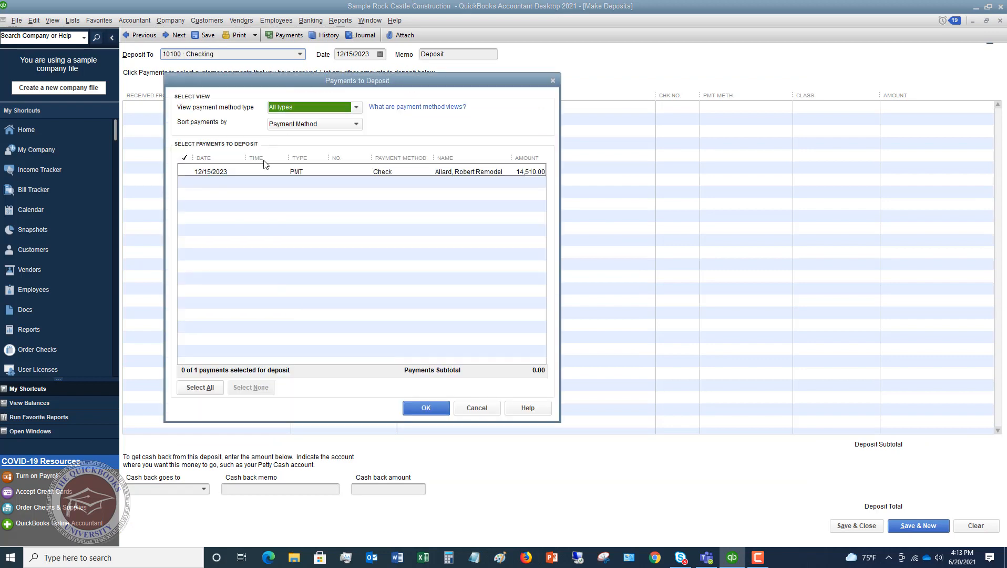
mouse_move(188, 172)
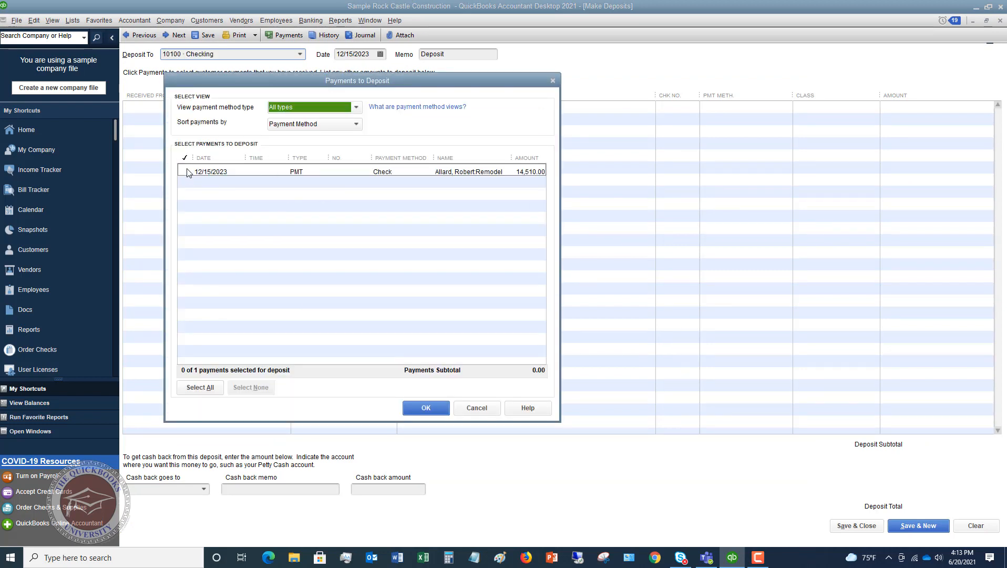
click(186, 171)
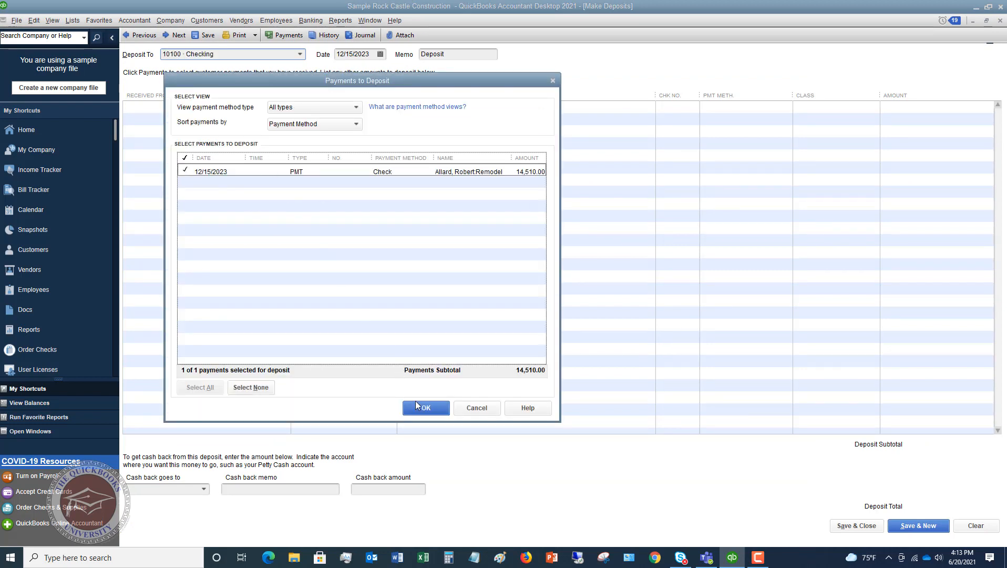
click(425, 407)
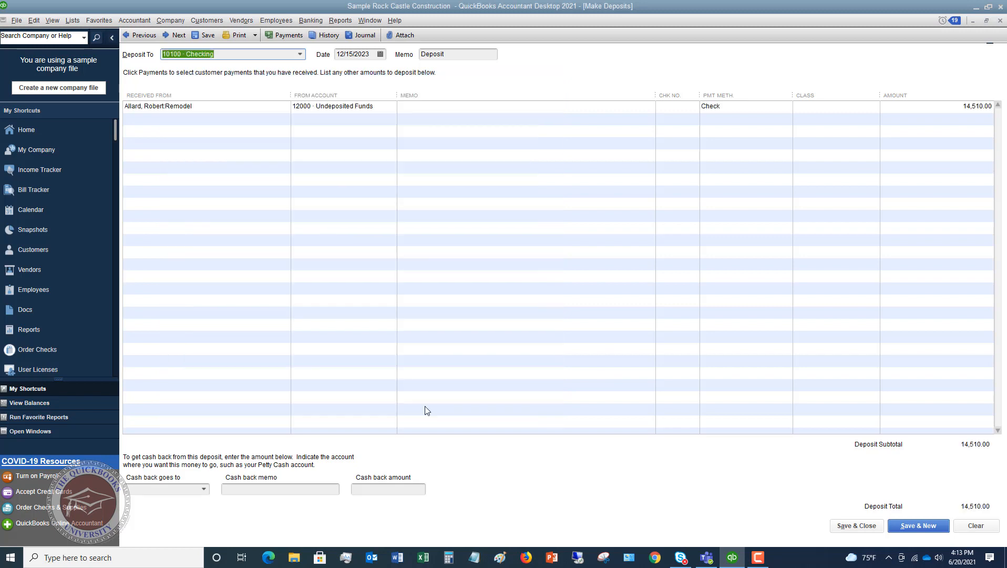
mouse_move(369, 62)
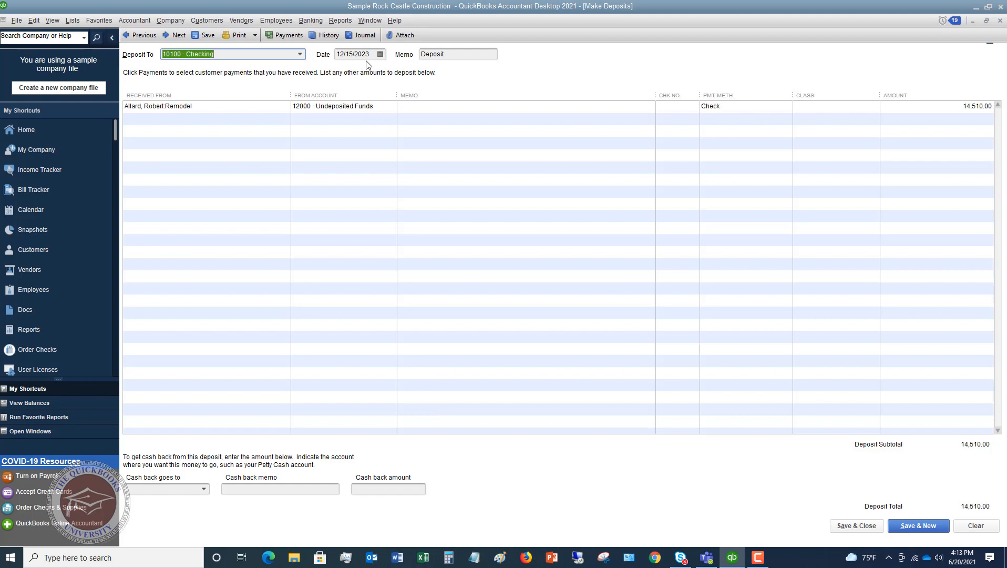
mouse_move(353, 63)
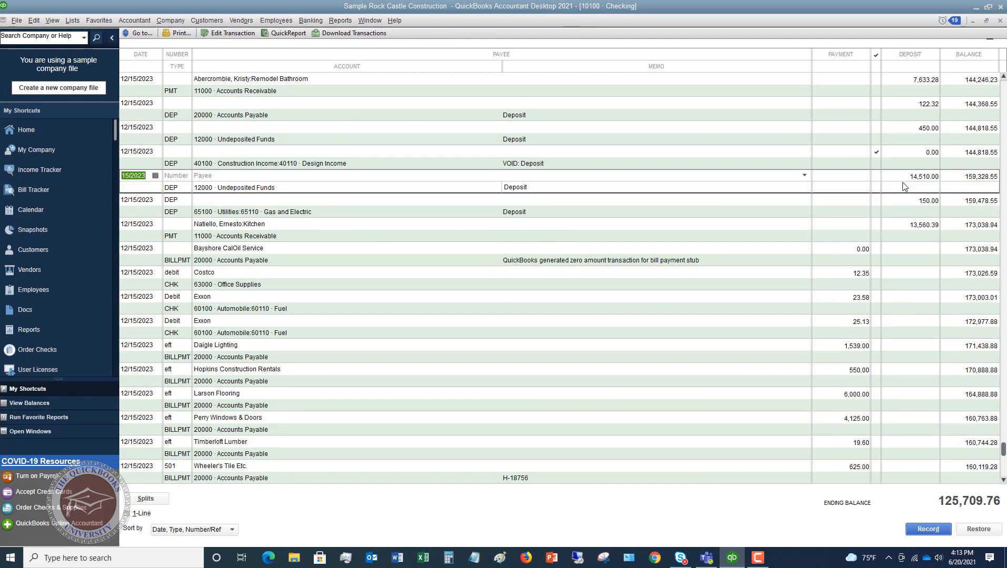
mouse_move(399, 167)
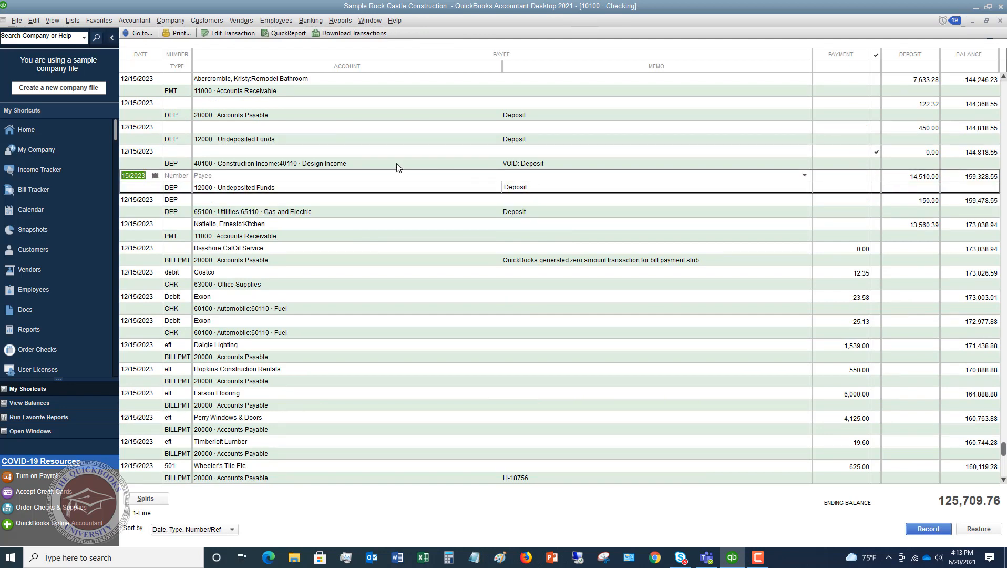